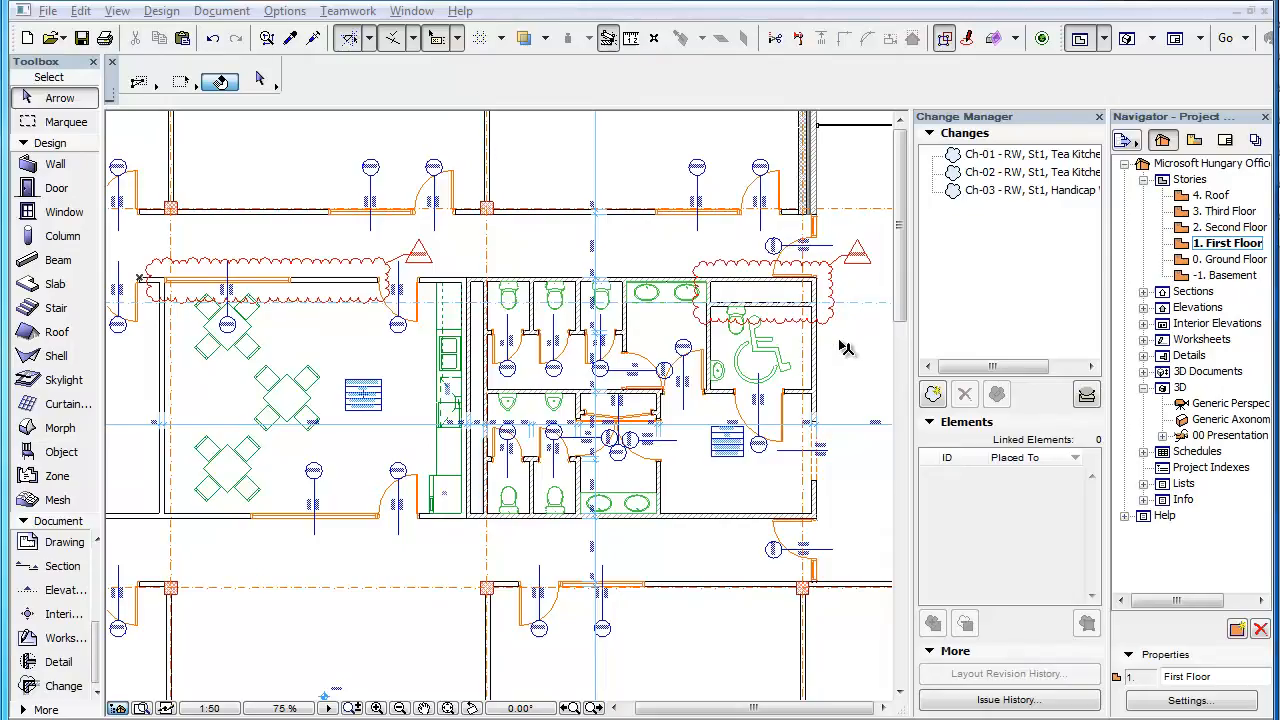
pyautogui.moveTo(650, 564)
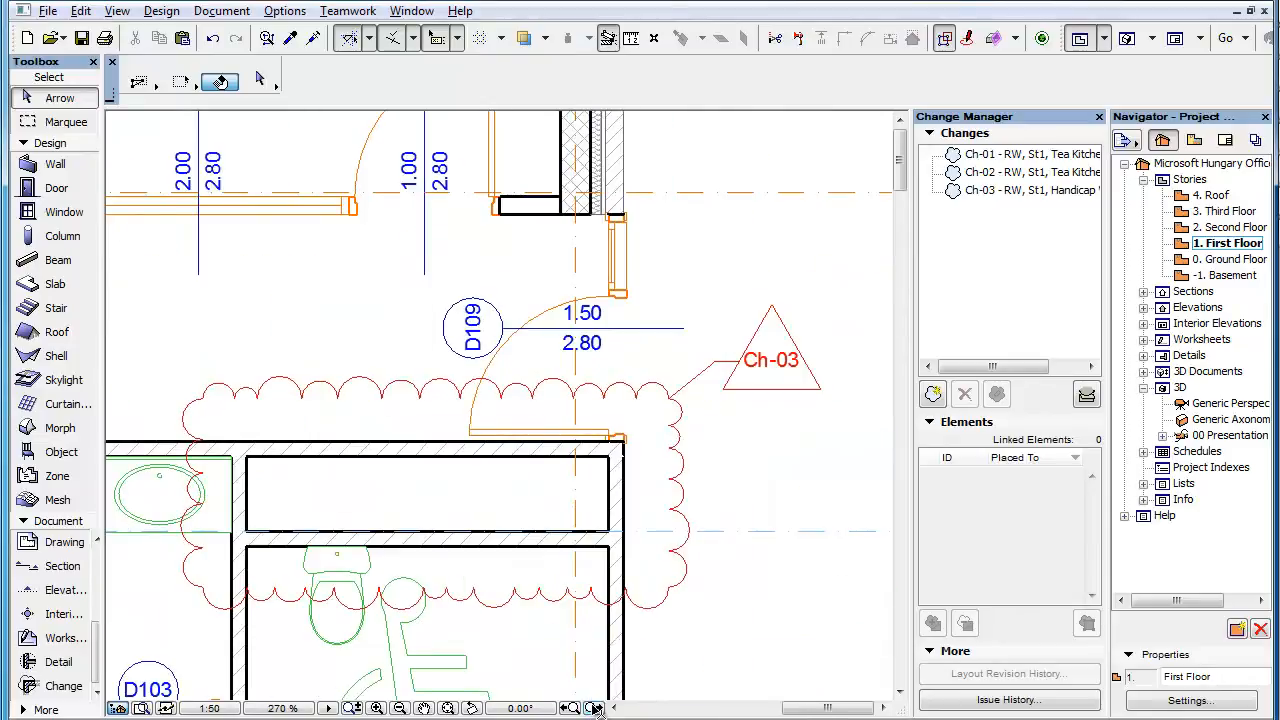
# Step: Select the Ch-03 change marker beside the WC rooms on the First Floor plan
pyautogui.click(770, 358)
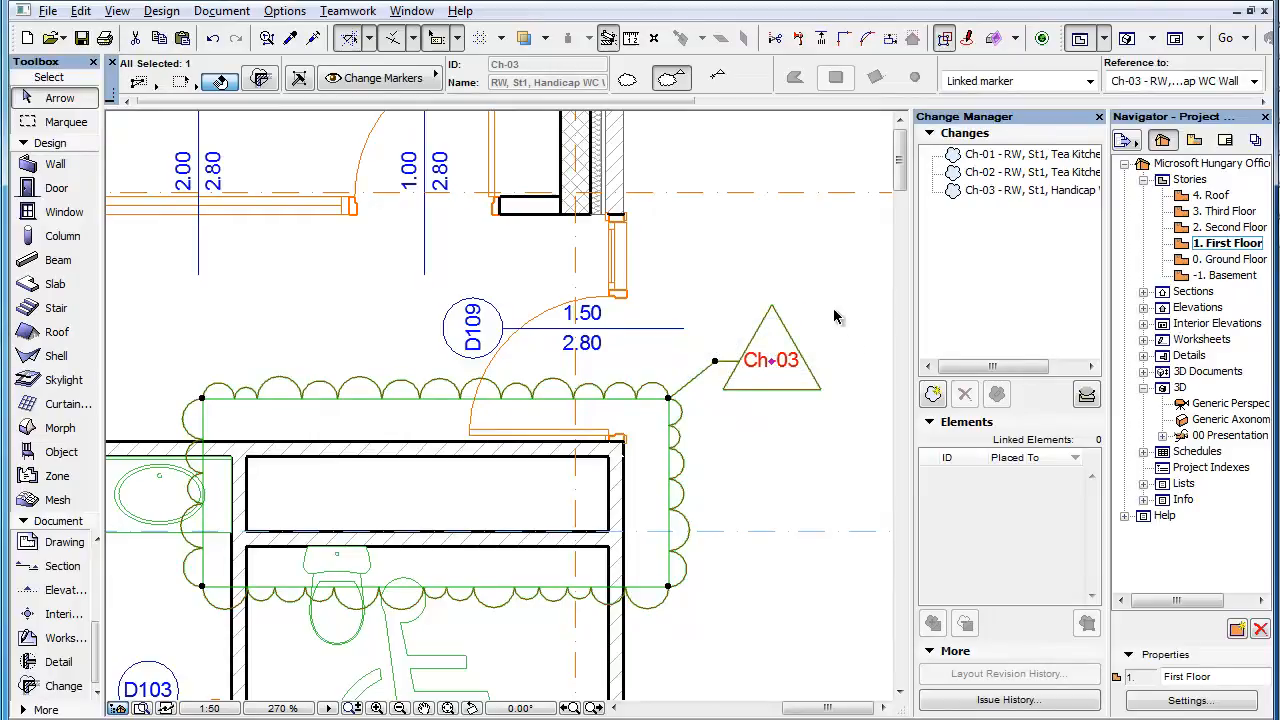
pyautogui.moveTo(856, 392)
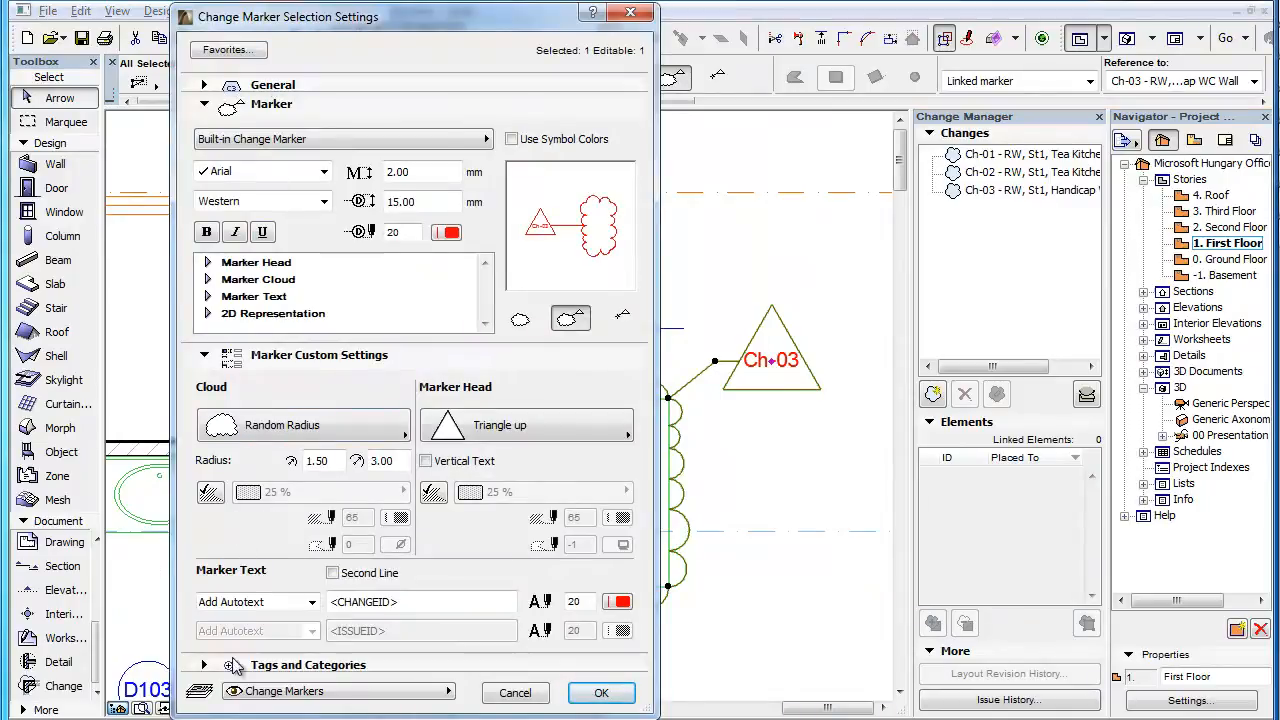
pyautogui.moveTo(156, 576)
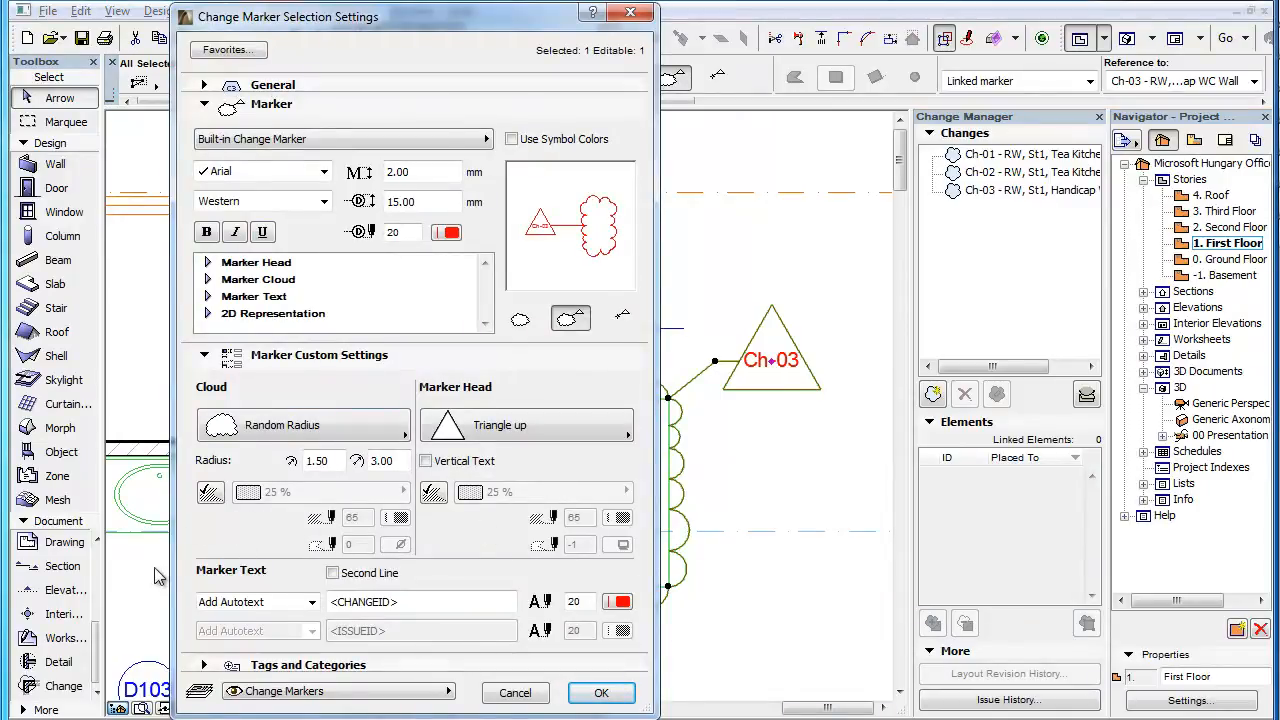
# Step: Expand the Marker Text section of the Ch-03 marker's selection settings
pyautogui.click(254, 296)
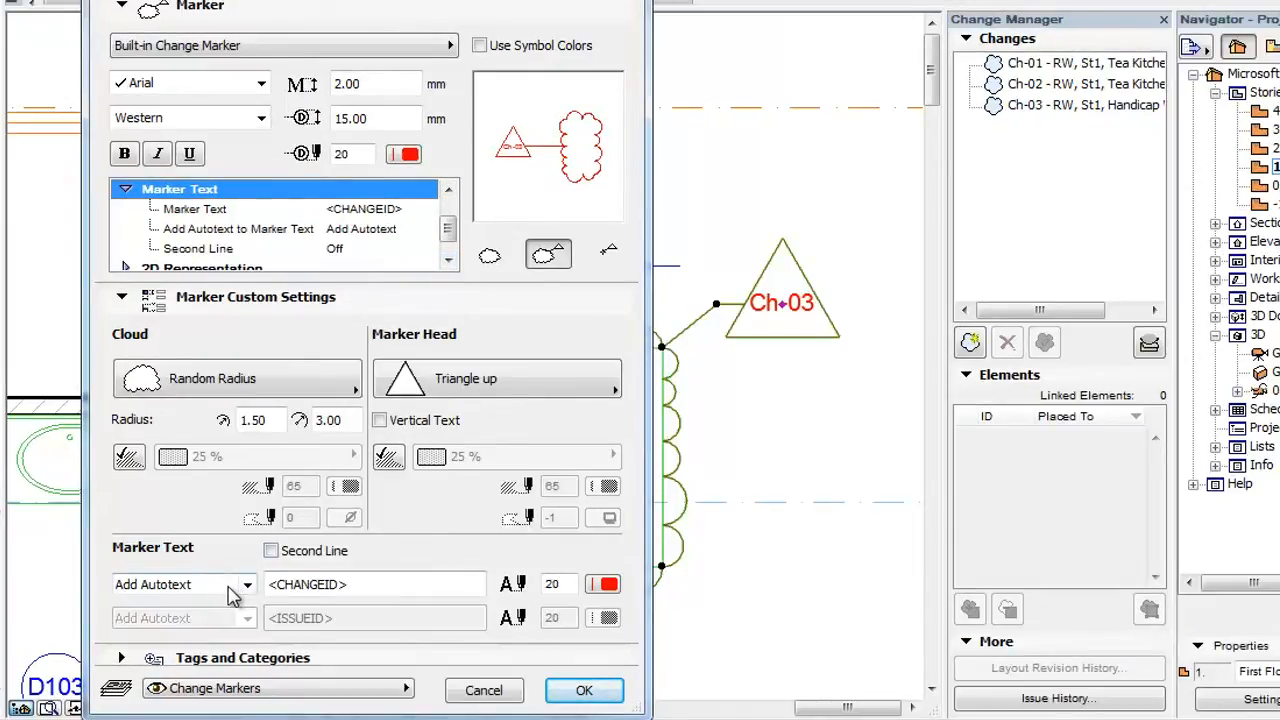
pyautogui.moveTo(220, 630)
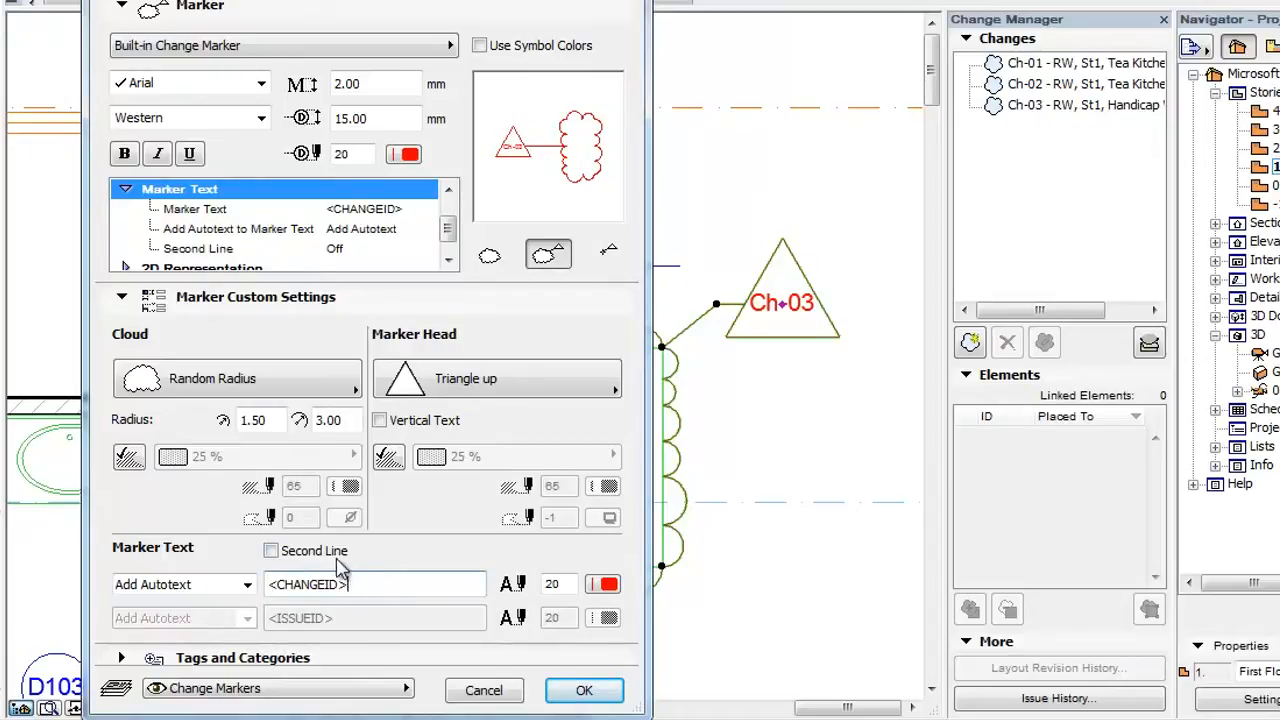
# Step: Enable the Second Line of marker text so the <ISSUEID> autotext shows under Ch-03
pyautogui.click(270, 550)
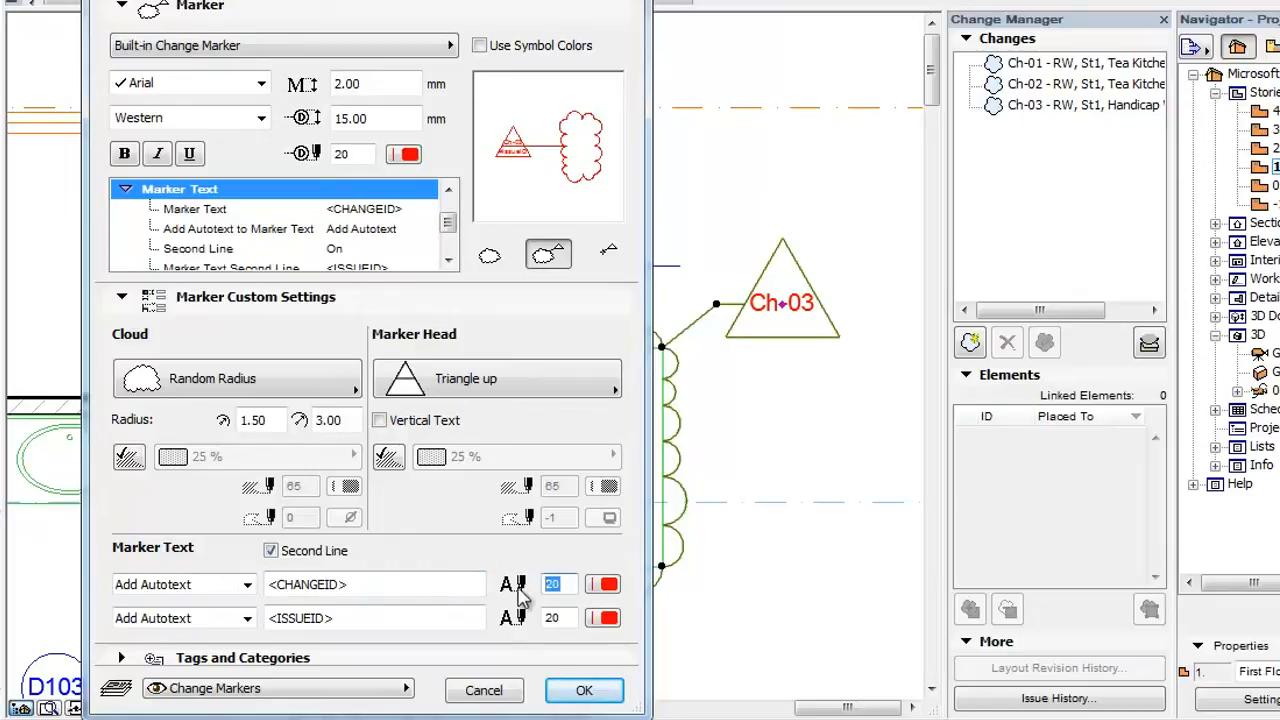
pyautogui.moveTo(360, 486)
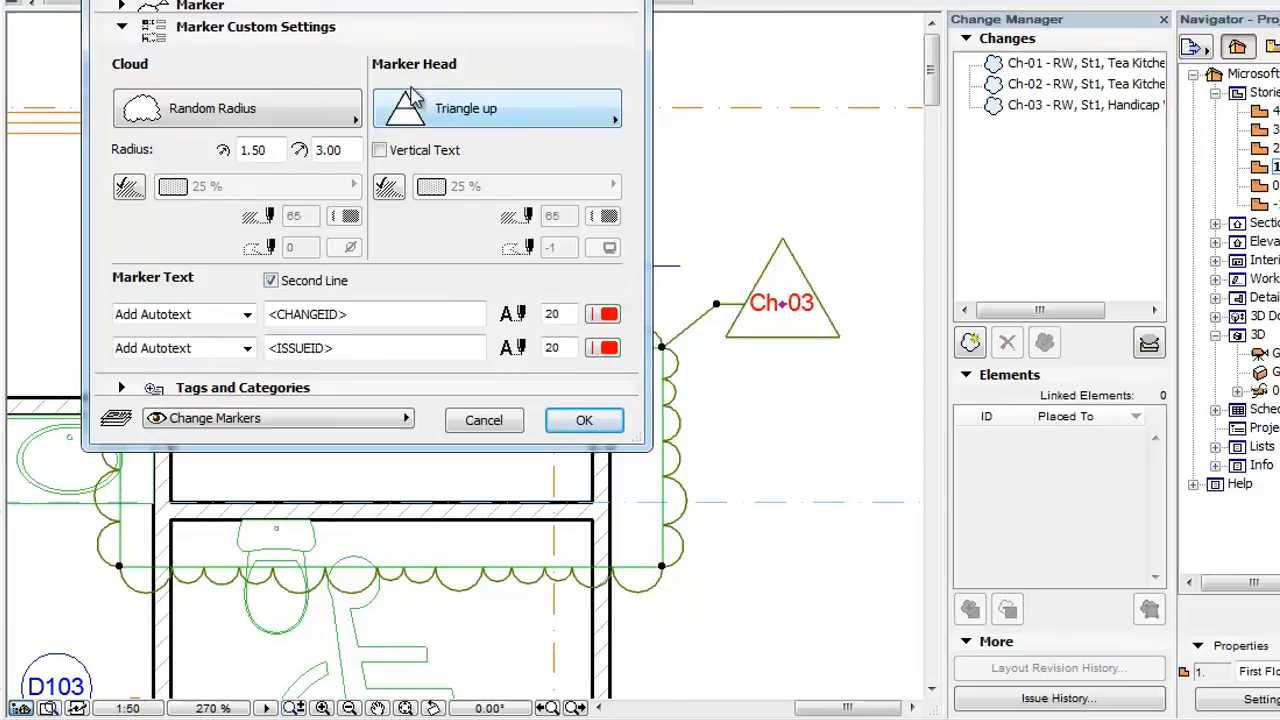
pyautogui.moveTo(248, 314)
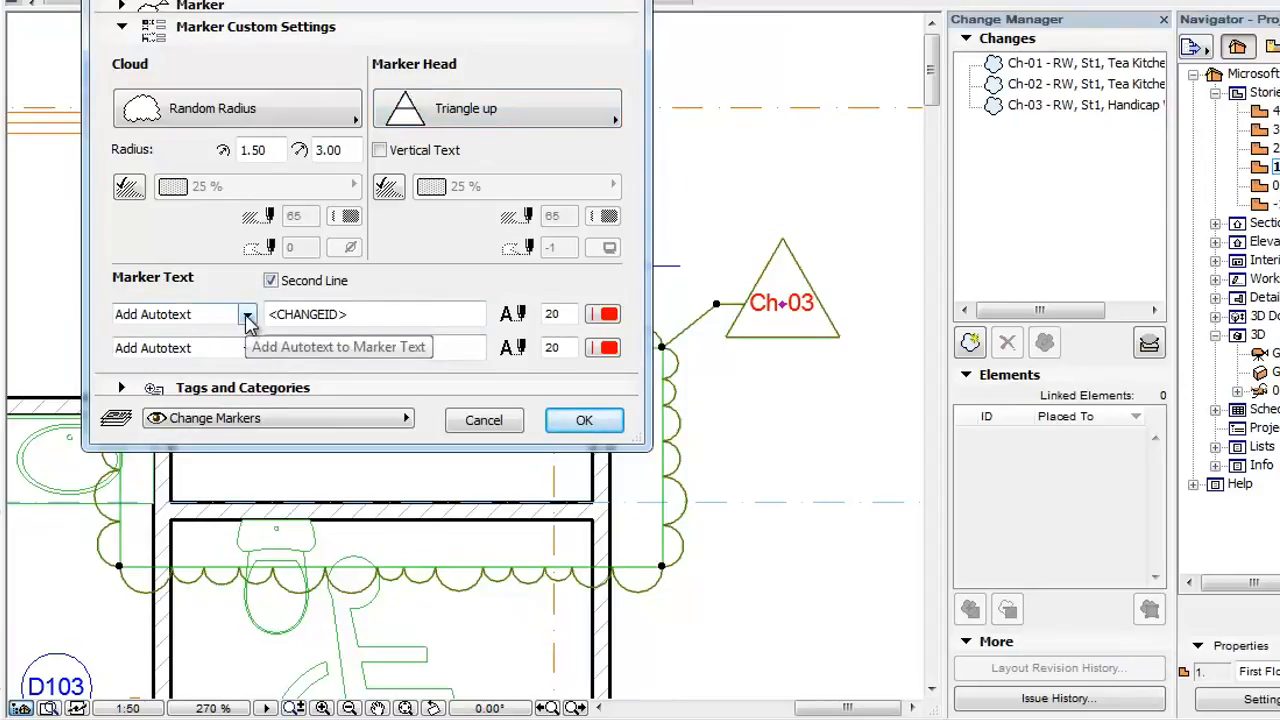
pyautogui.click(248, 314)
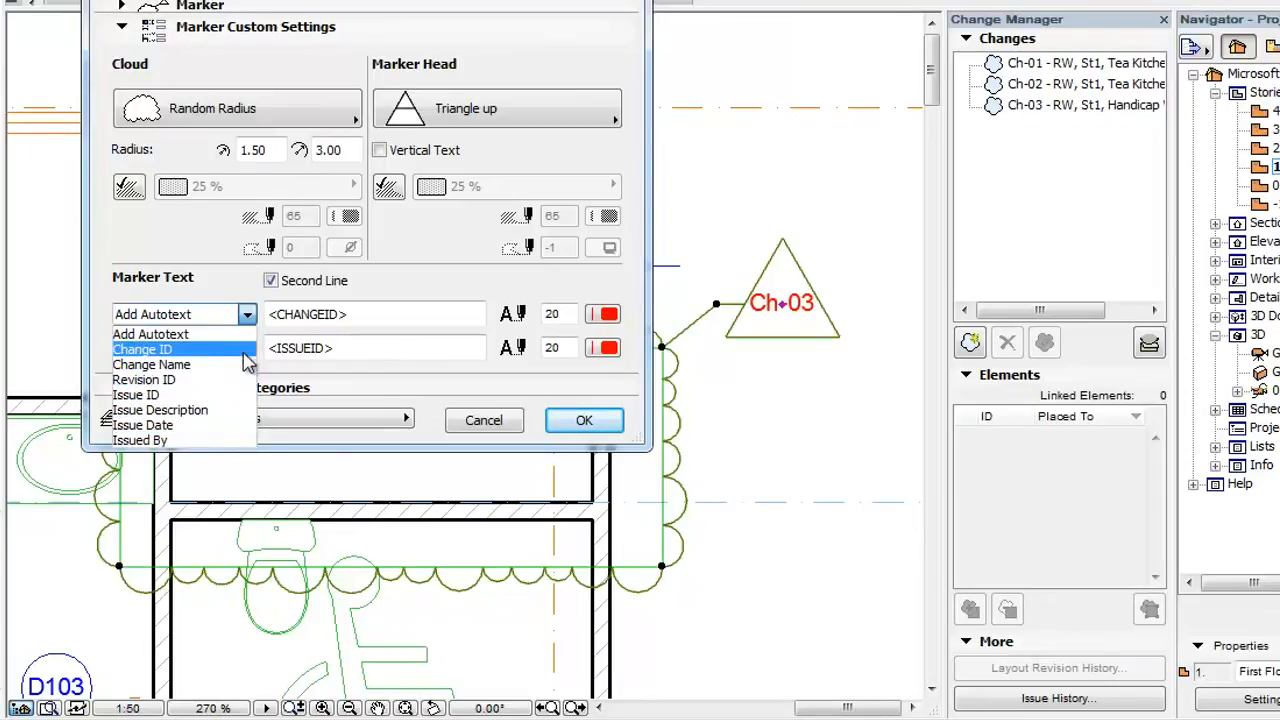
pyautogui.moveTo(150, 334)
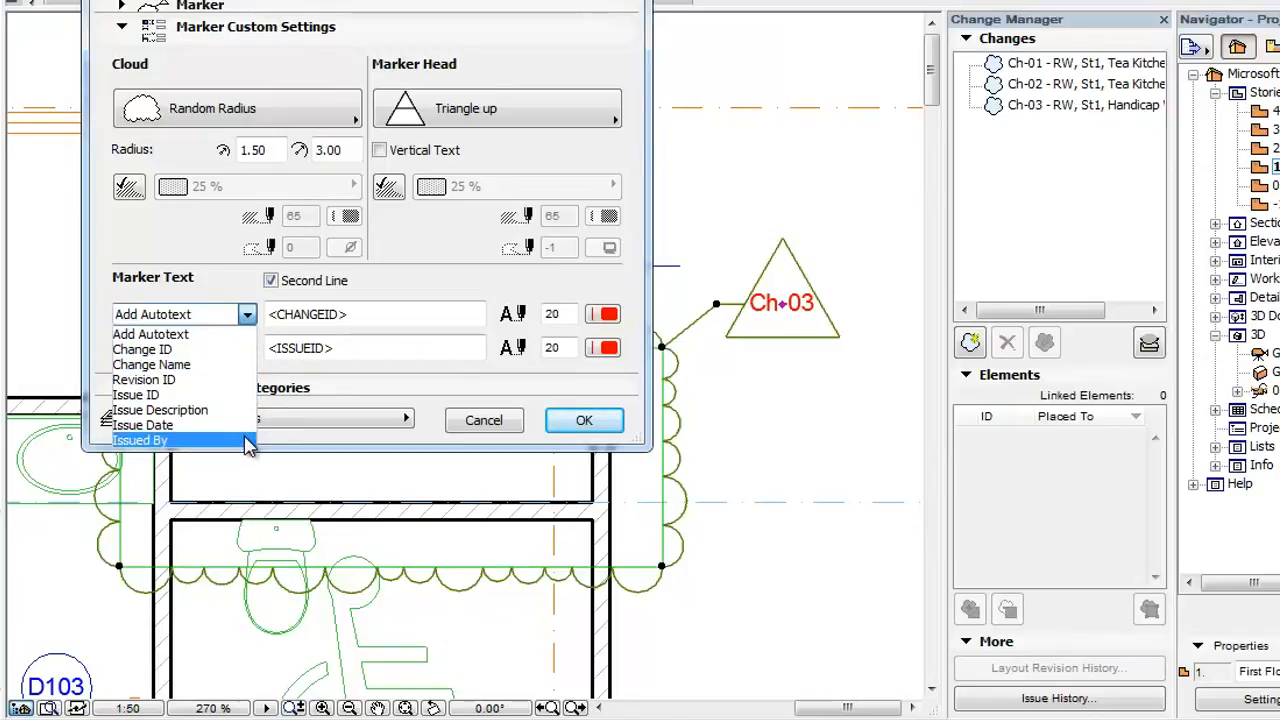
pyautogui.moveTo(144, 348)
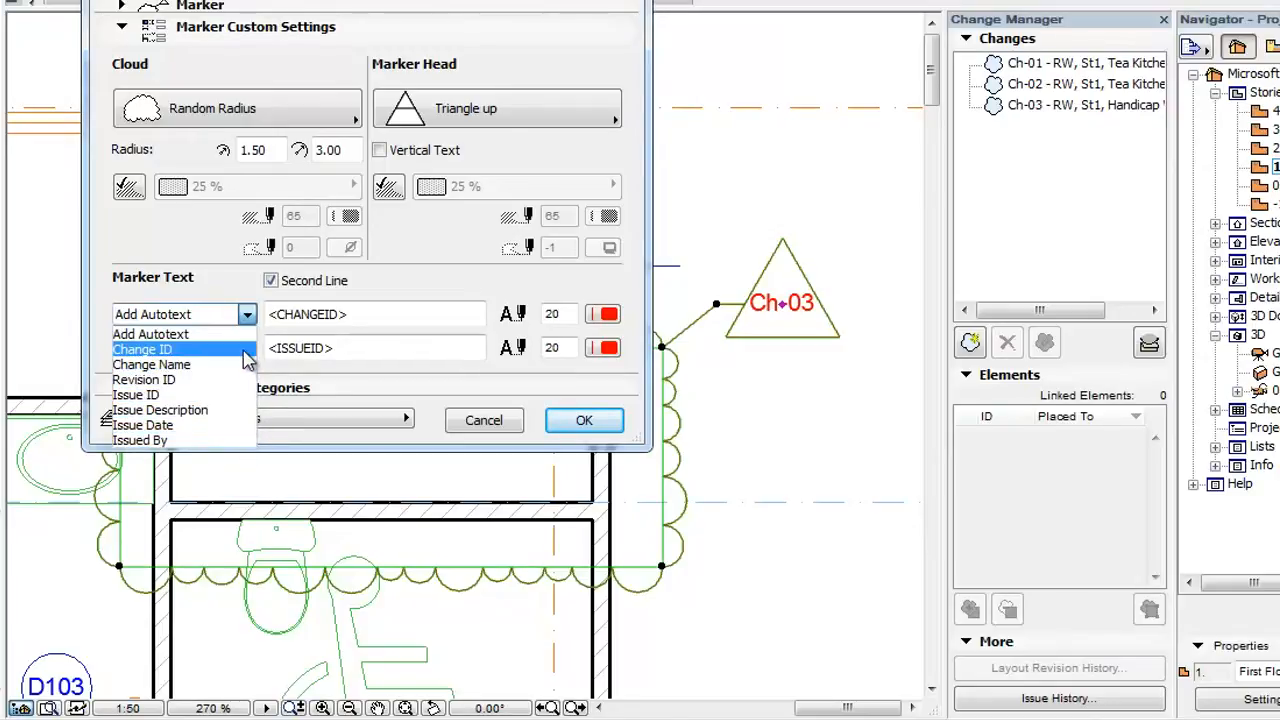
pyautogui.moveTo(144, 380)
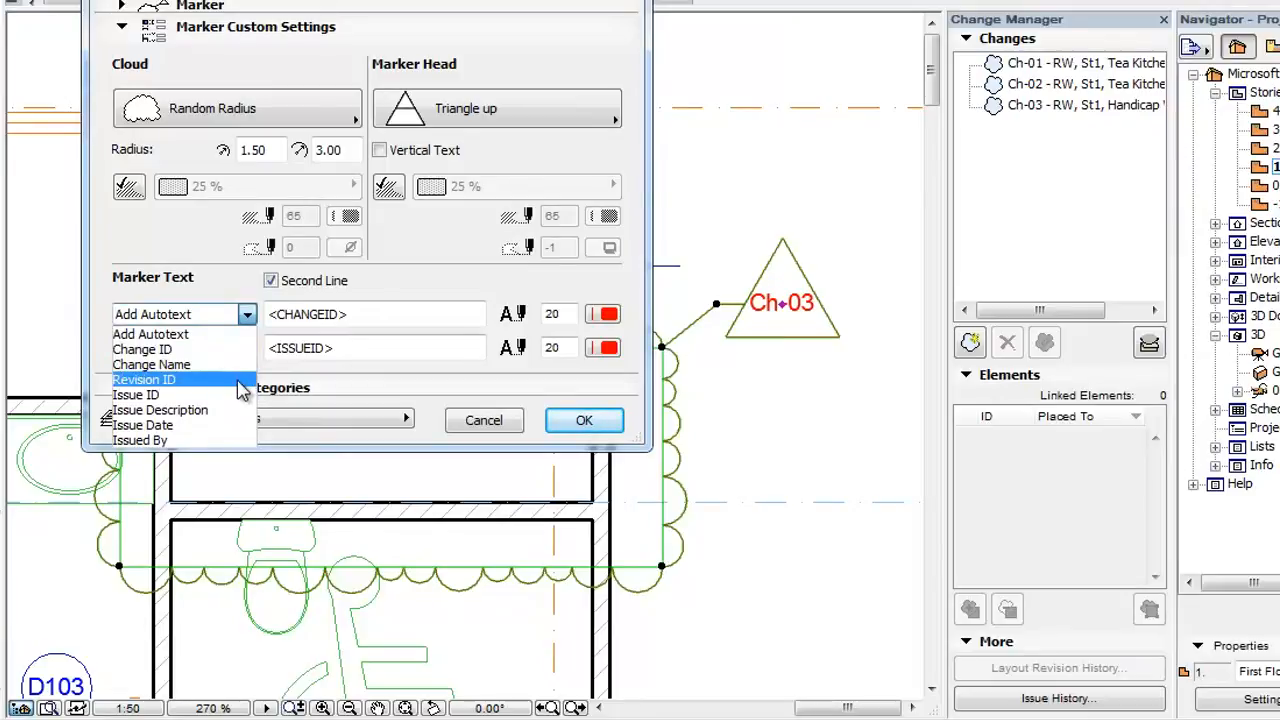
pyautogui.moveTo(238, 440)
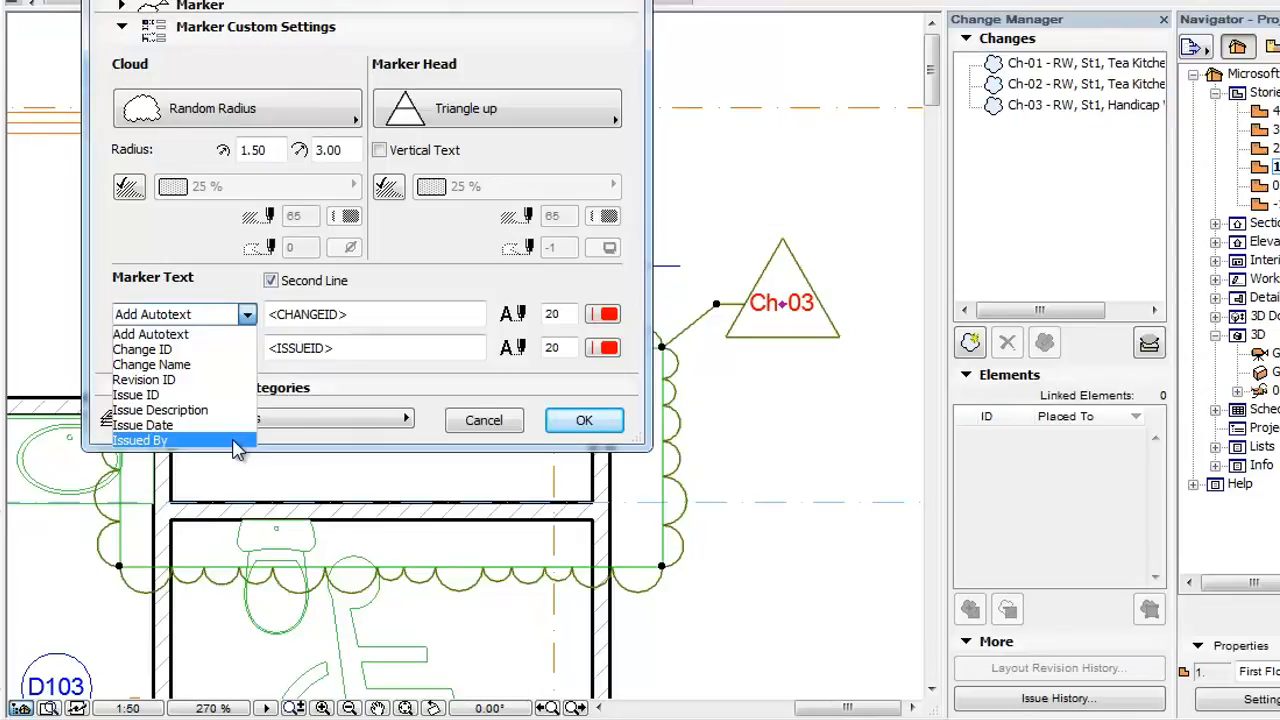
pyautogui.moveTo(220, 380)
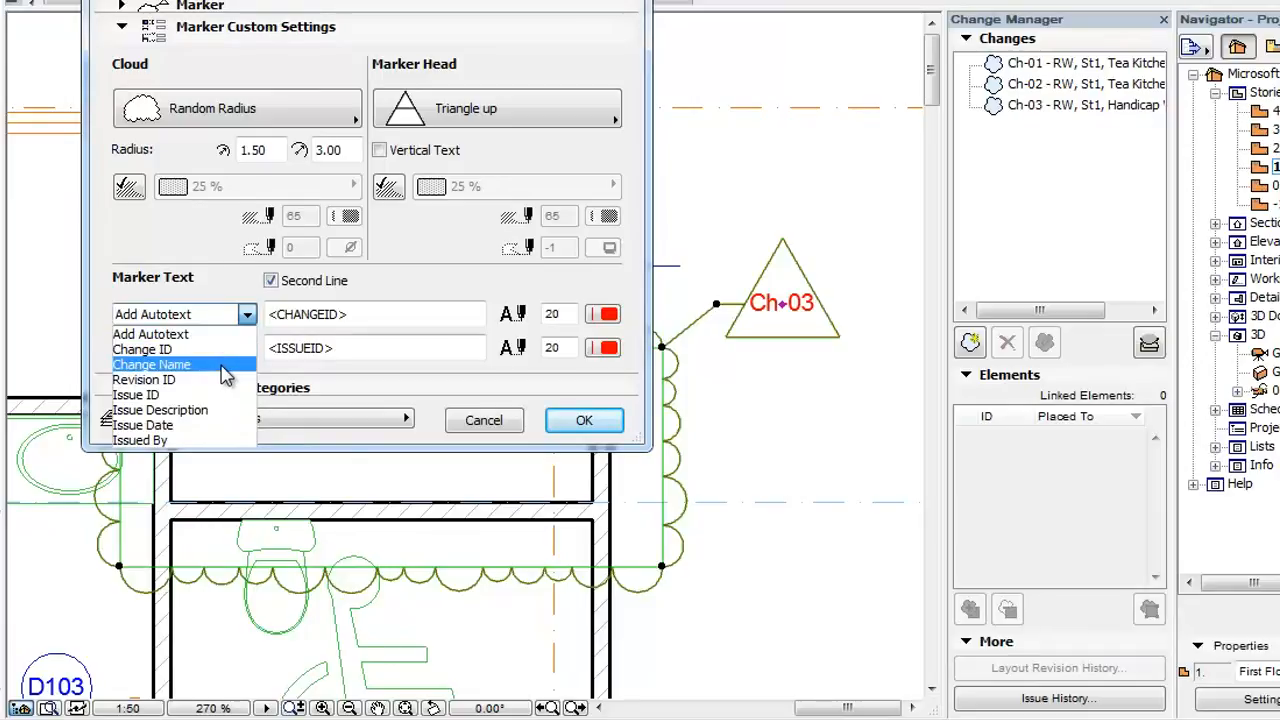
pyautogui.moveTo(144, 380)
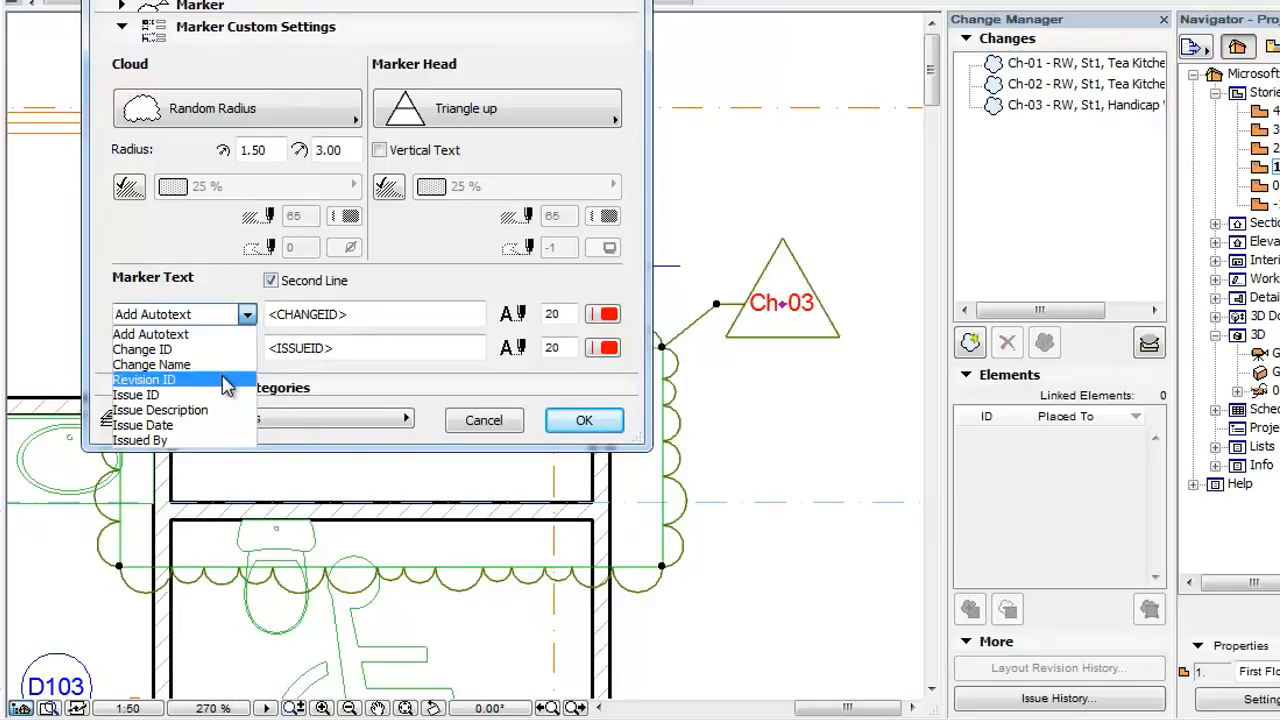
pyautogui.moveTo(230, 410)
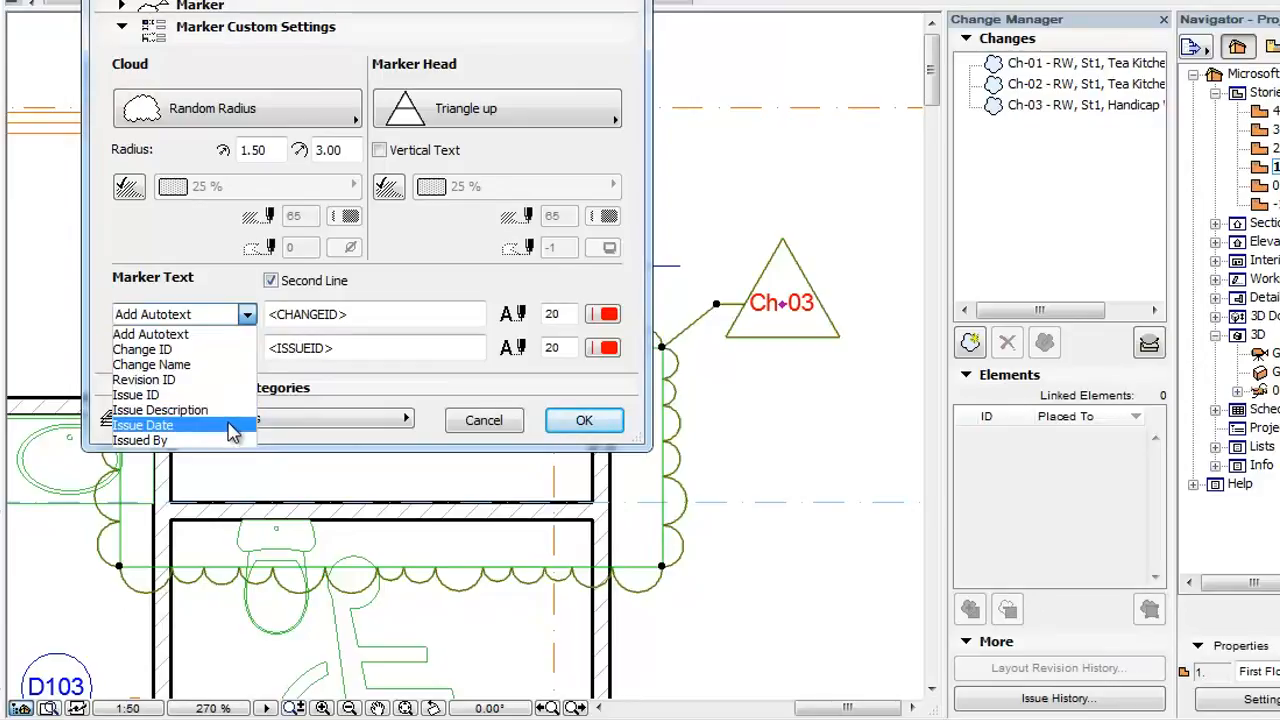
pyautogui.moveTo(140, 440)
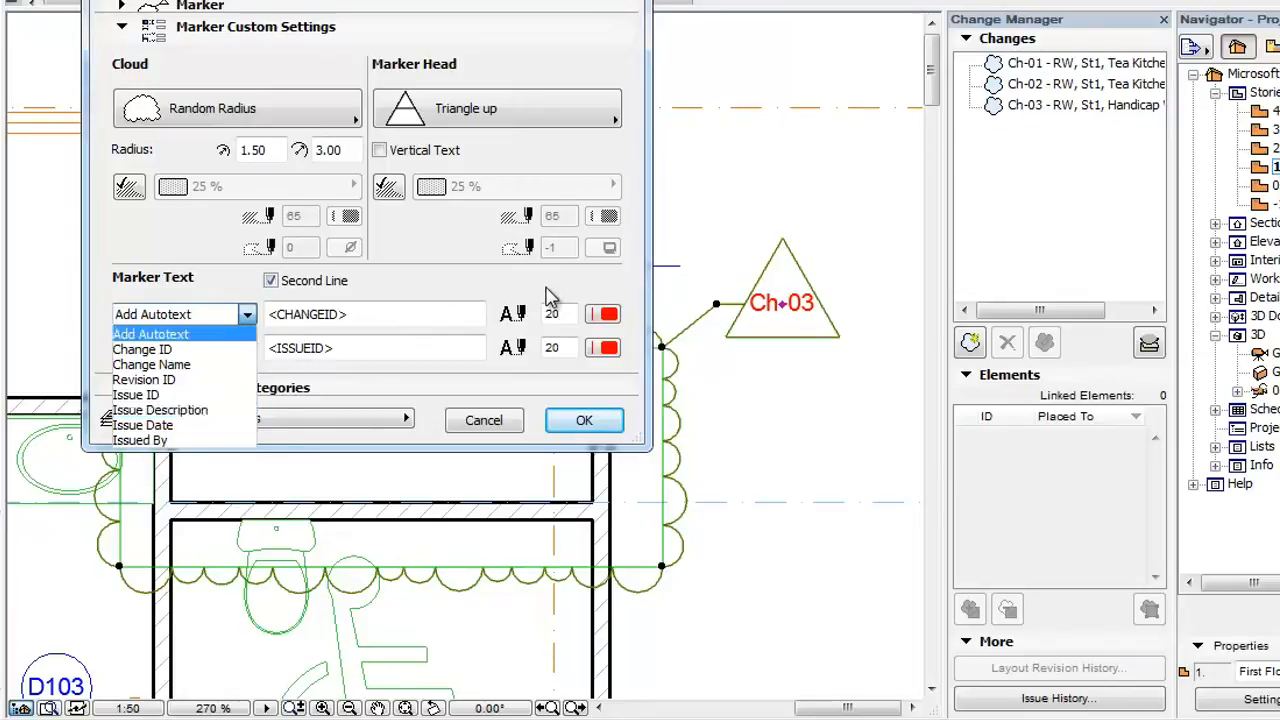
pyautogui.click(152, 314)
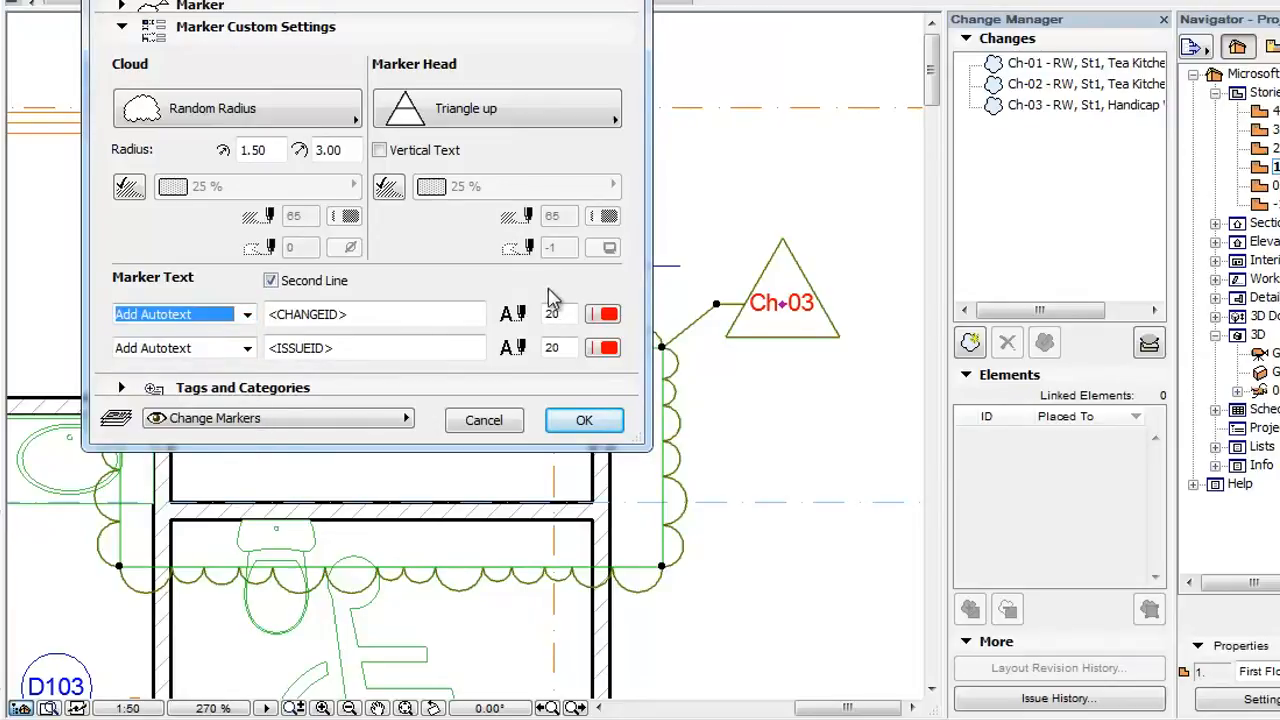
# Step: Apply the marker settings and switch from the plan to the Layout Book floor plan layout
pyautogui.click(584, 420)
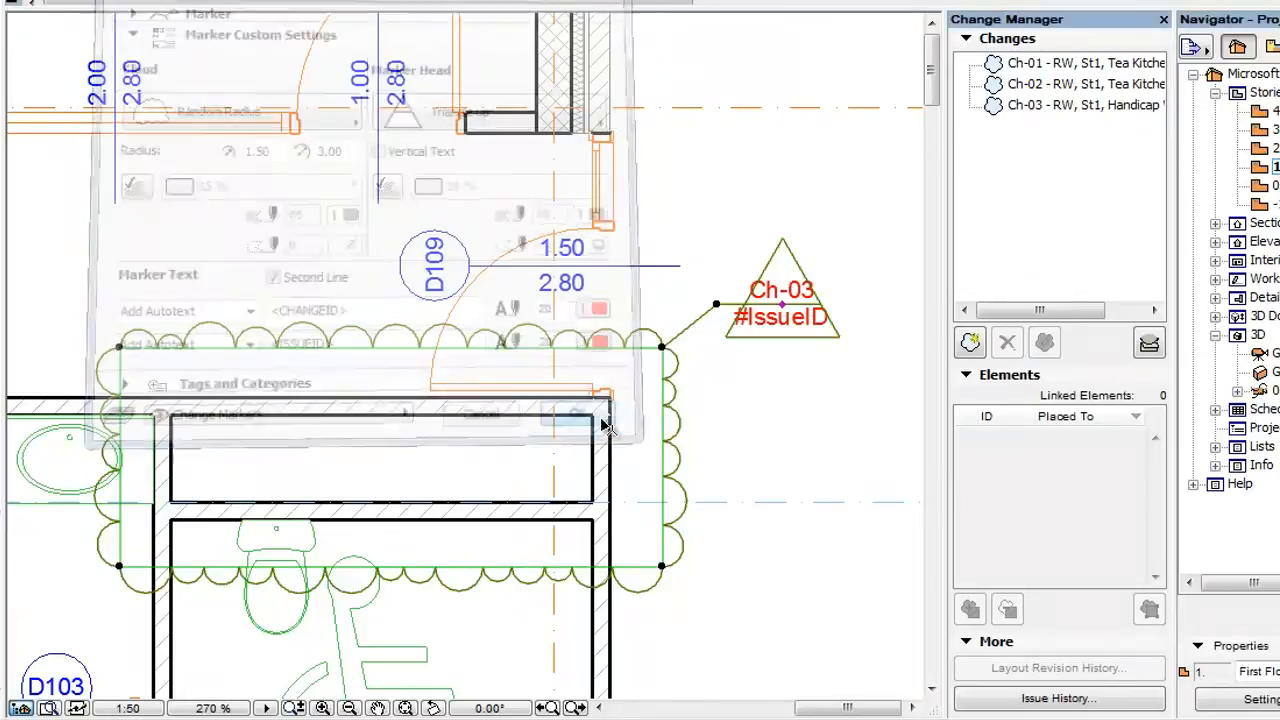
pyautogui.click(576, 412)
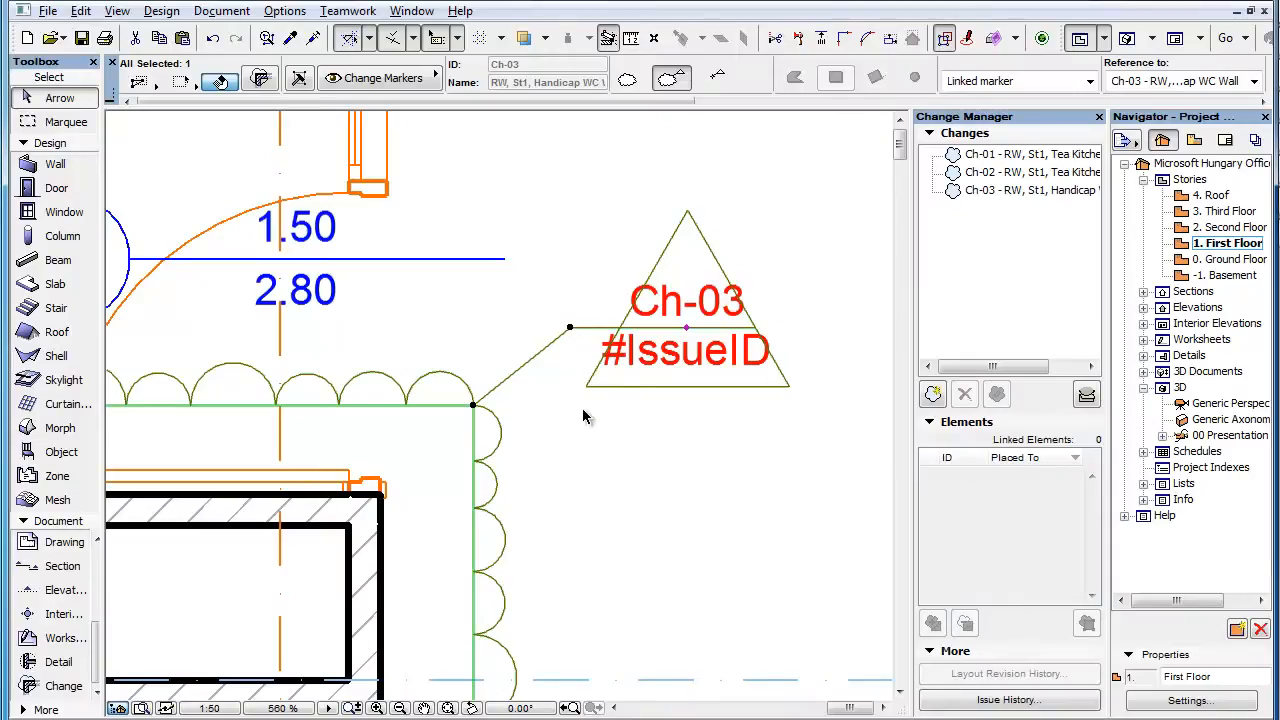
pyautogui.click(1224, 140)
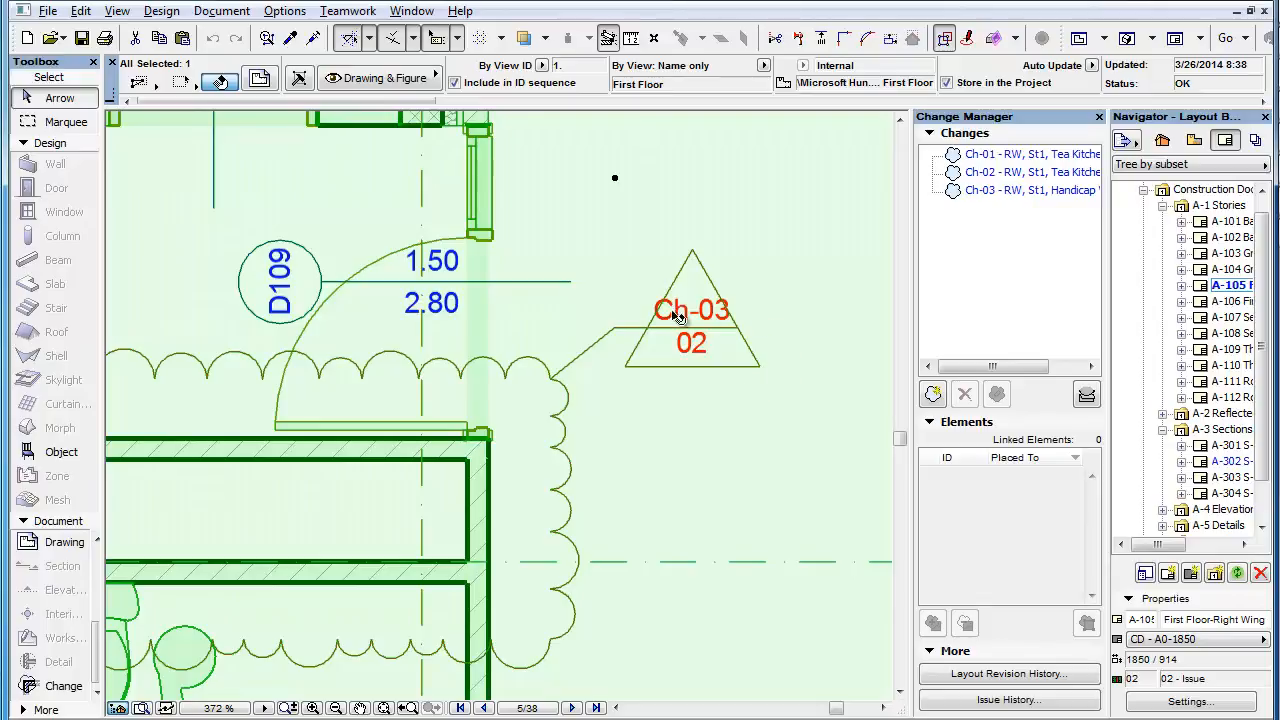
pyautogui.moveTo(790, 360)
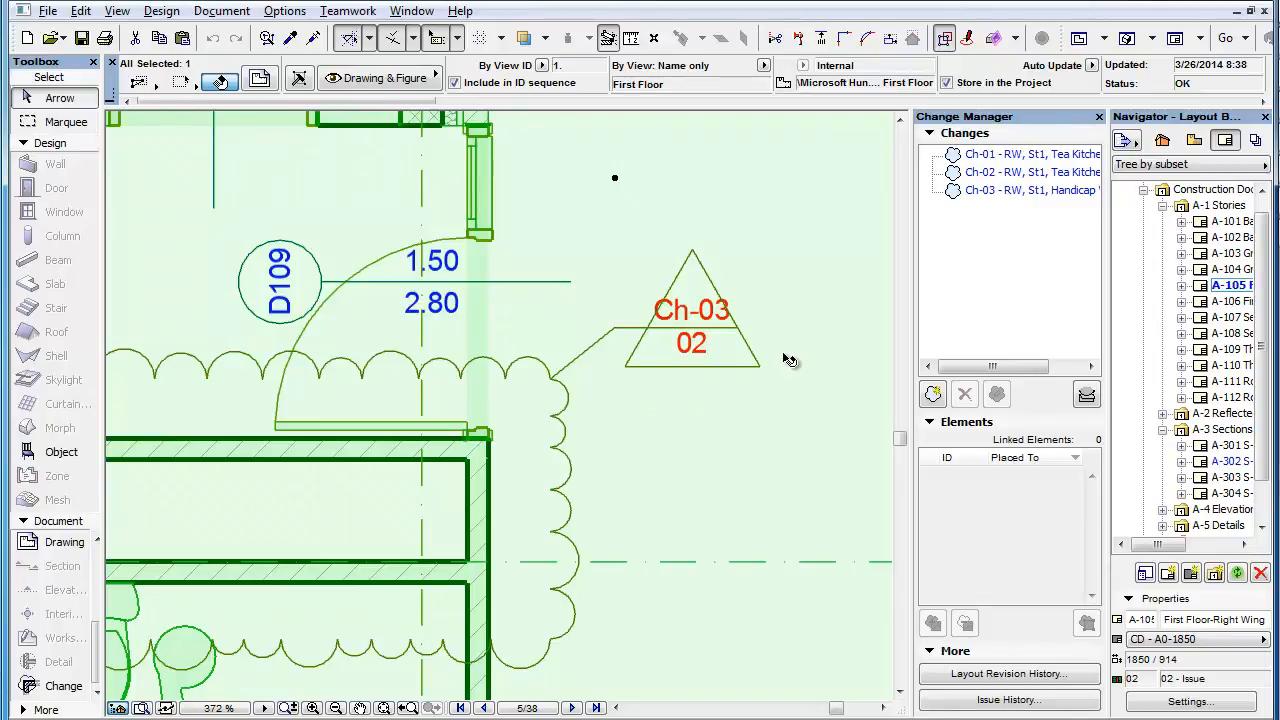
pyautogui.moveTo(796, 356)
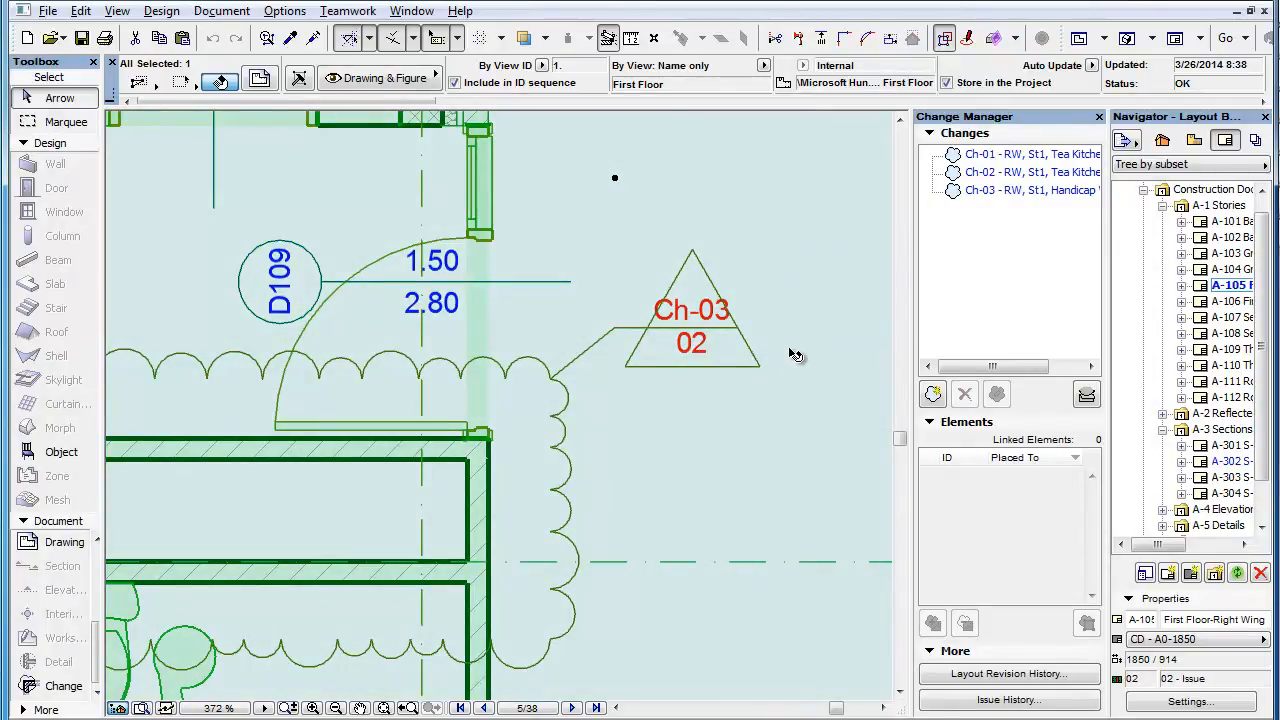
pyautogui.moveTo(796, 356)
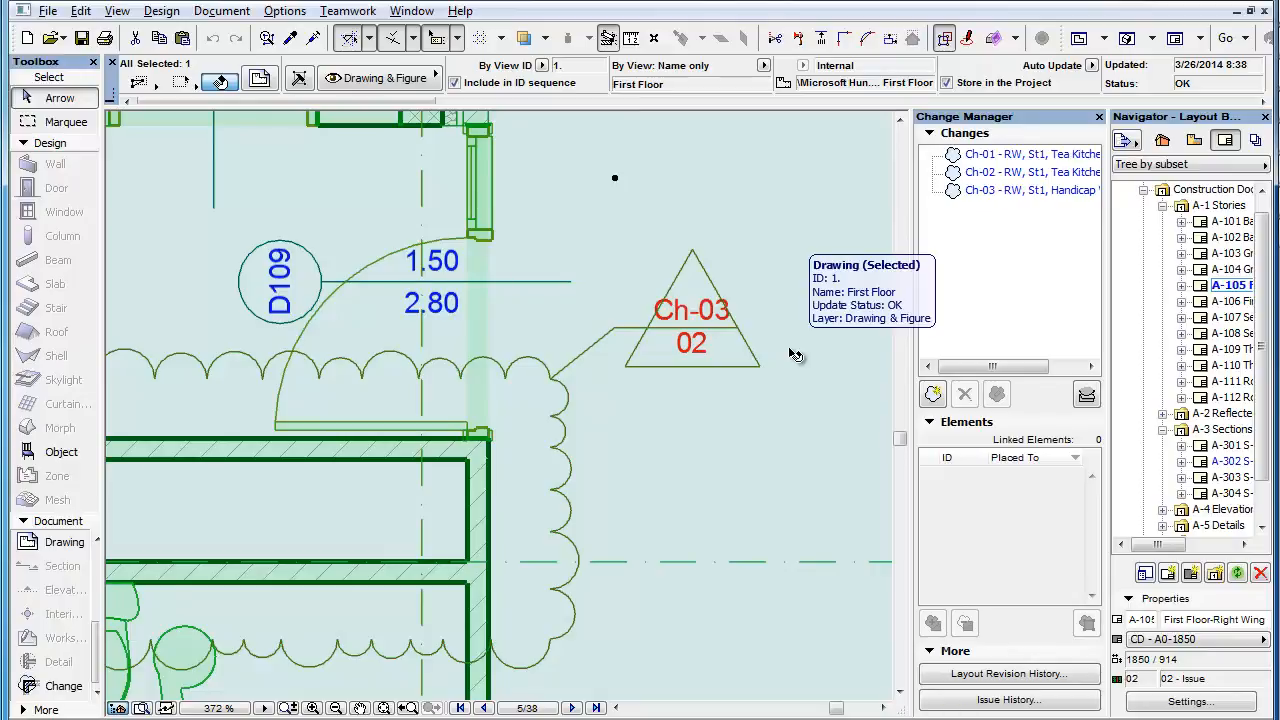
pyautogui.moveTo(784, 204)
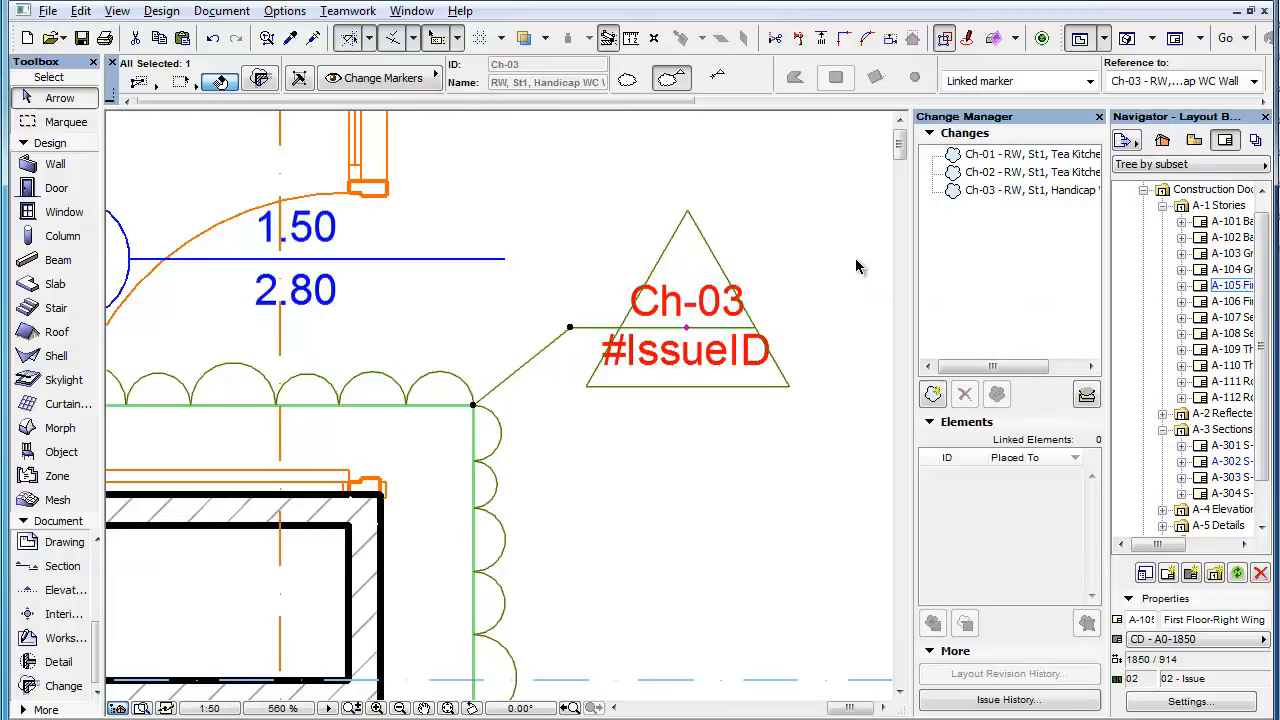
pyautogui.moveTo(240, 70)
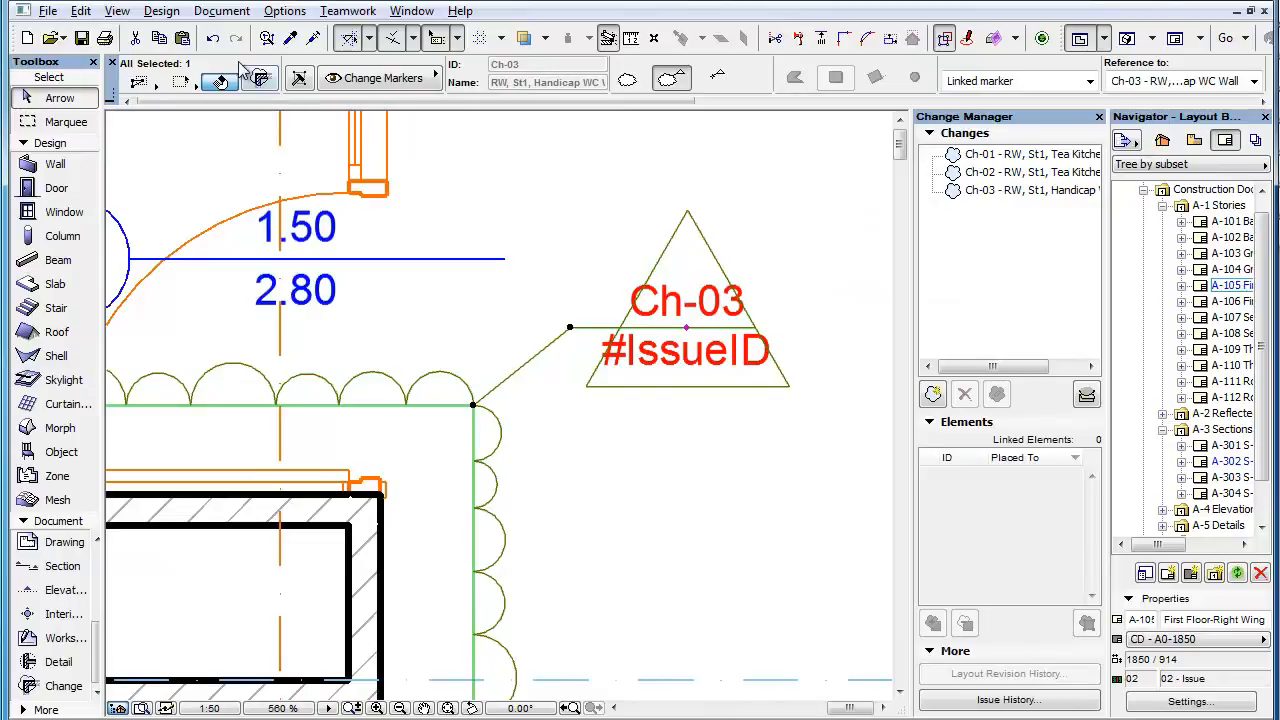
# Step: Set the Ch-03 change marker head to Hexagon in Marker Custom Settings
pyautogui.click(378, 78)
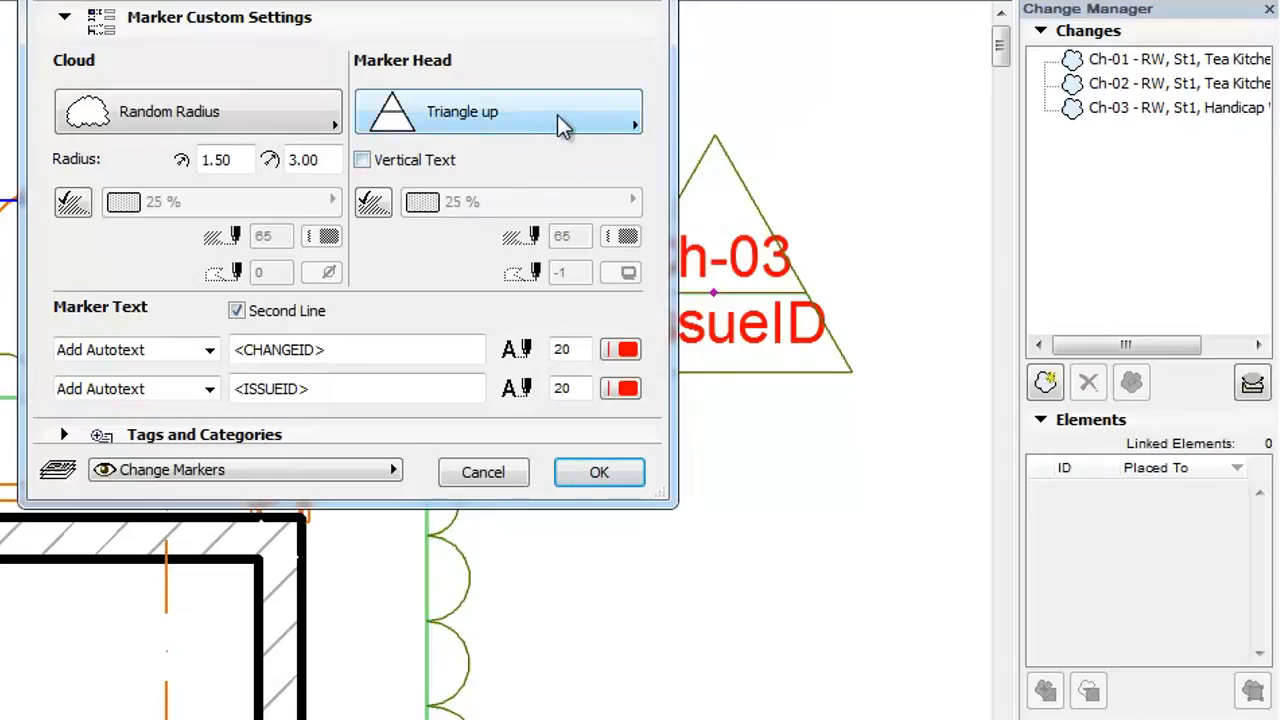
pyautogui.click(498, 112)
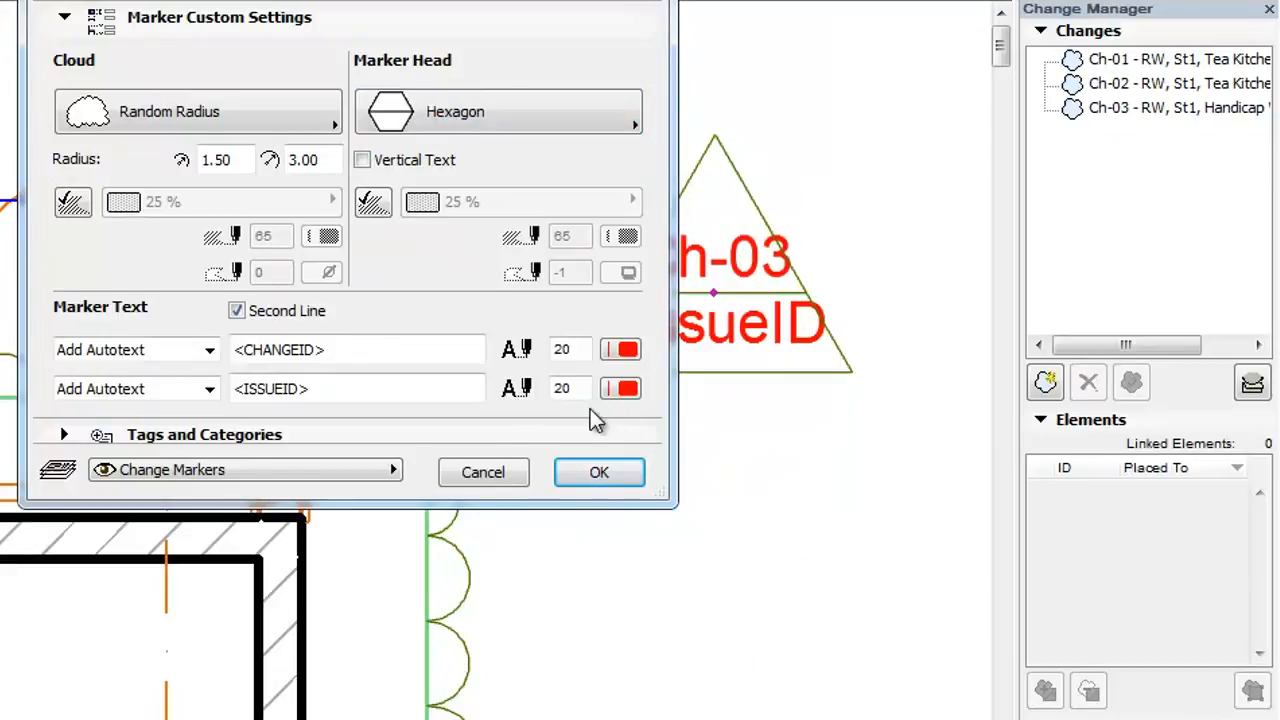
# Step: Replace the second line with I- Issue ID autotext /R <REVISIONID> and apply, giving I-02/R02
pyautogui.tripleClick(356, 388)
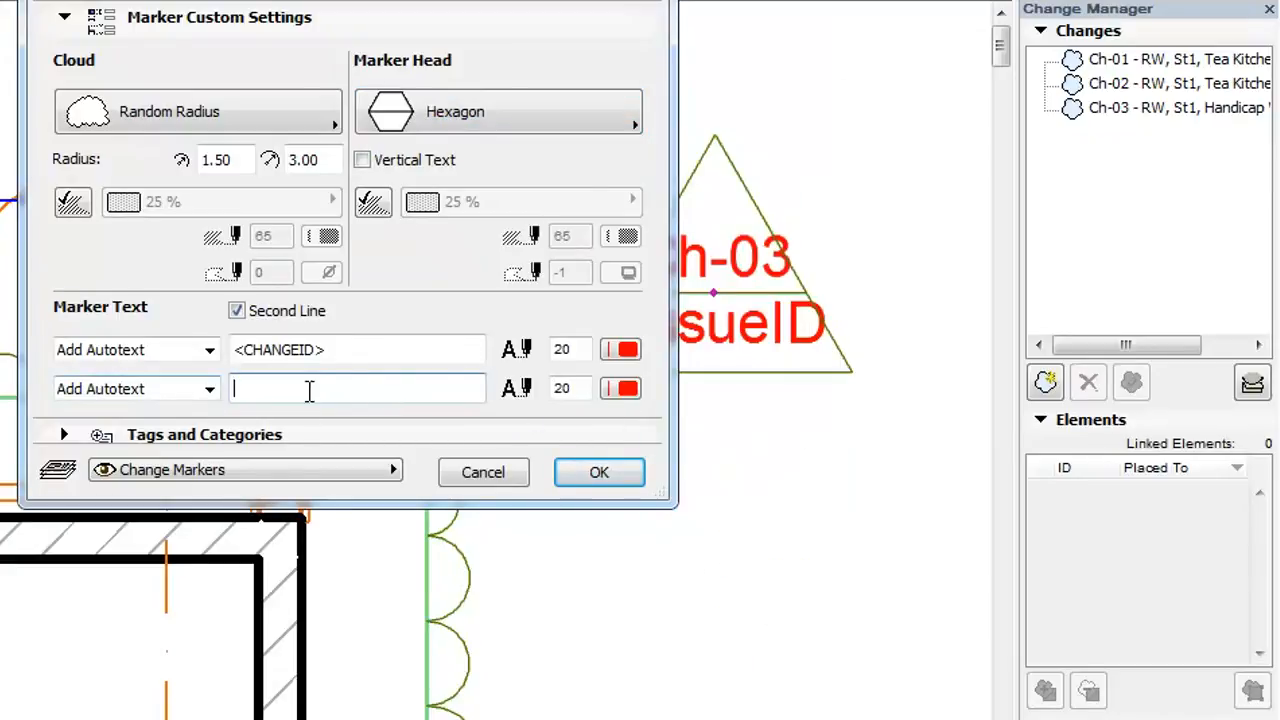
pyautogui.moveTo(356, 388)
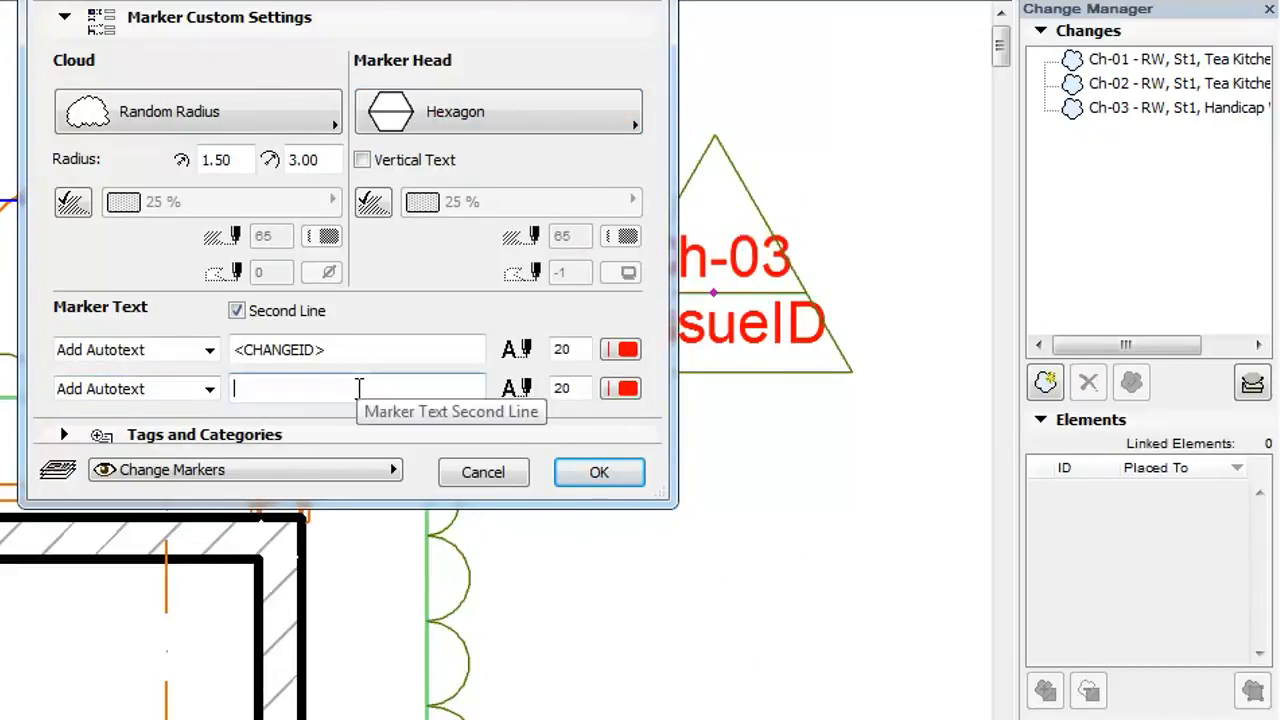
pyautogui.write('I')
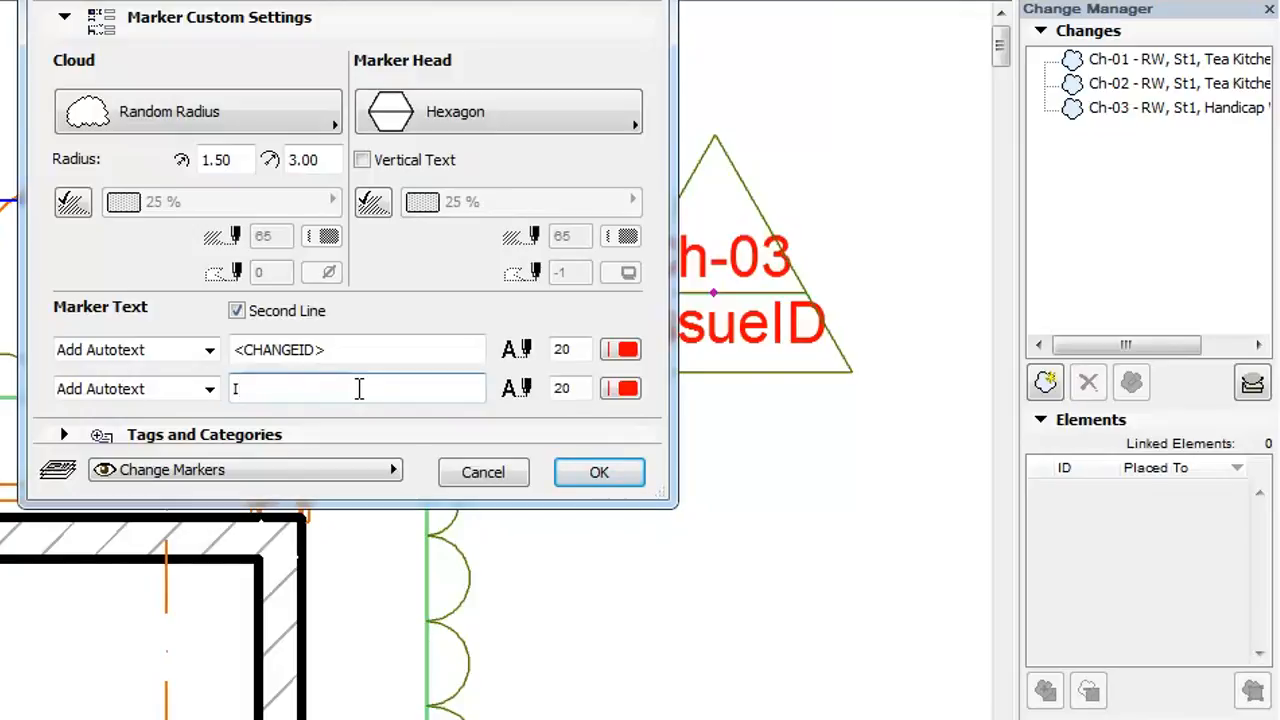
pyautogui.write('I-')
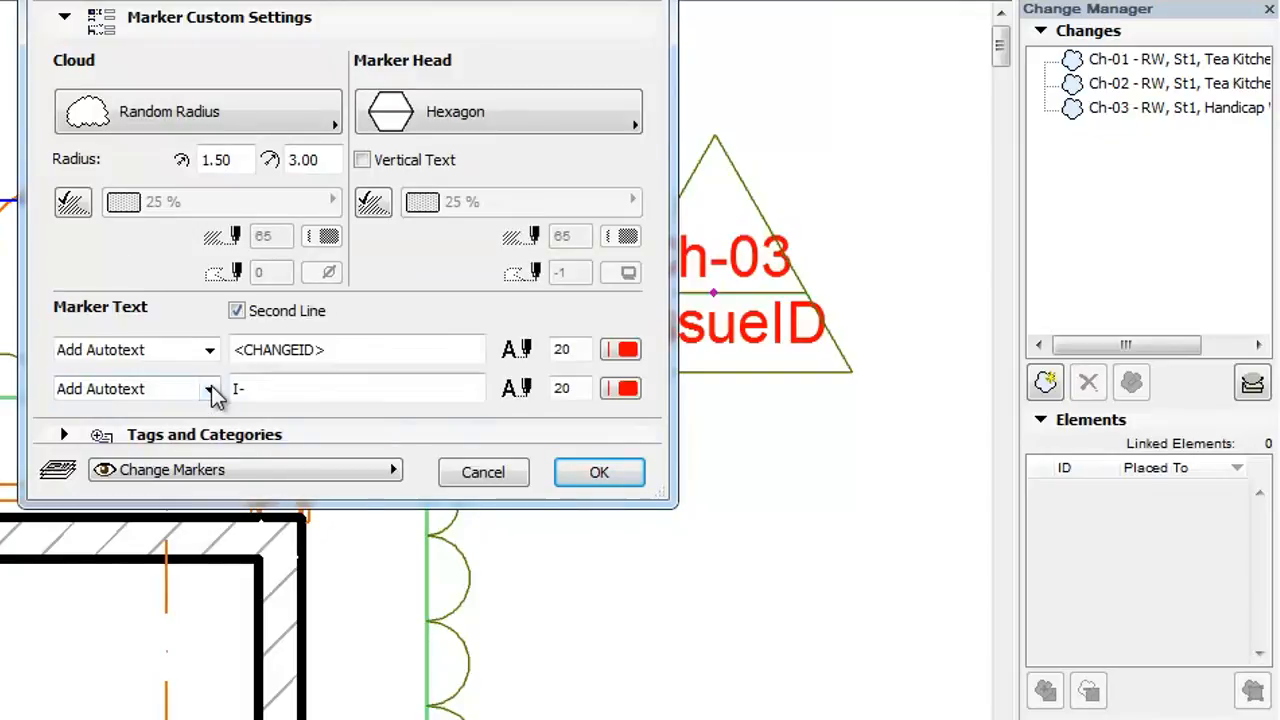
pyautogui.click(208, 388)
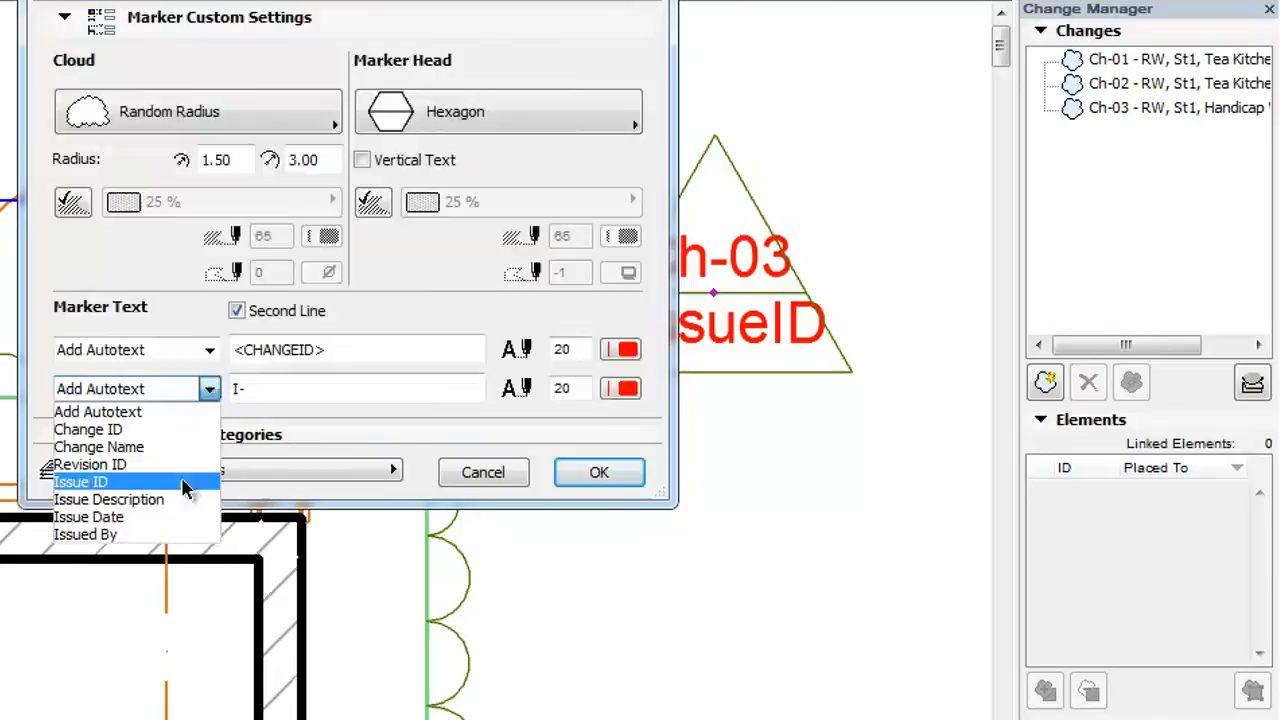
pyautogui.click(80, 480)
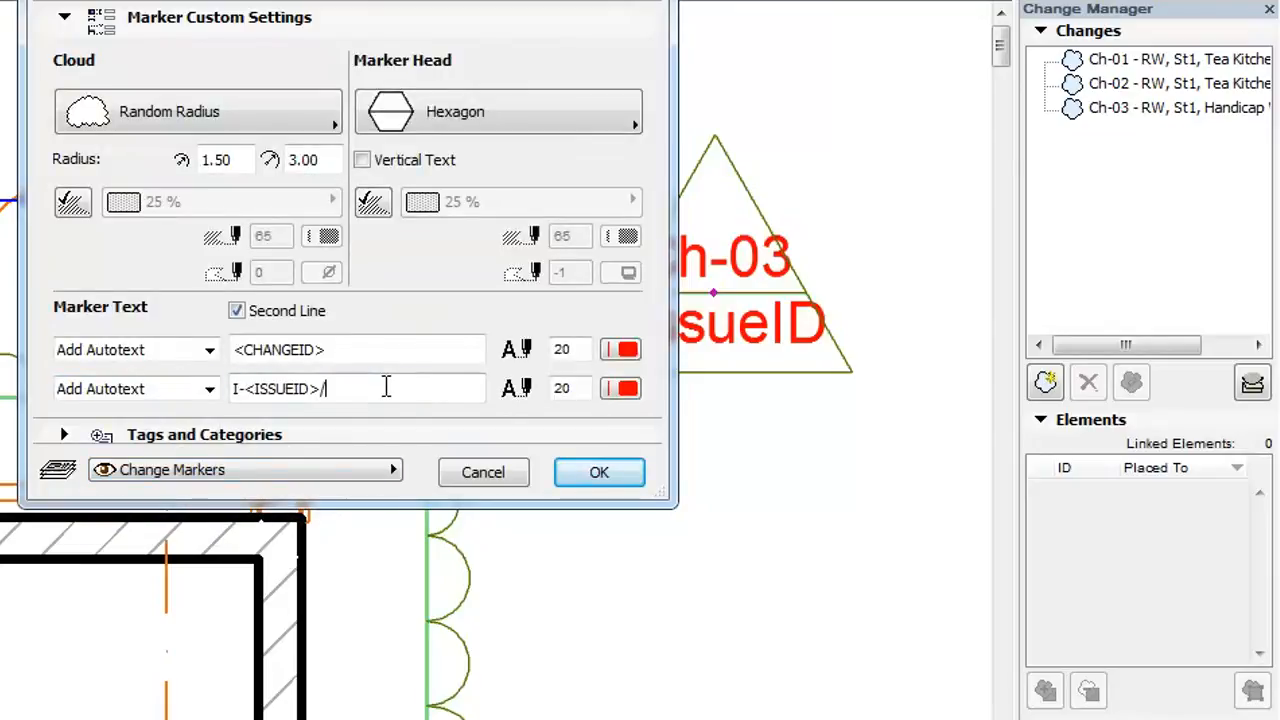
pyautogui.write('R')
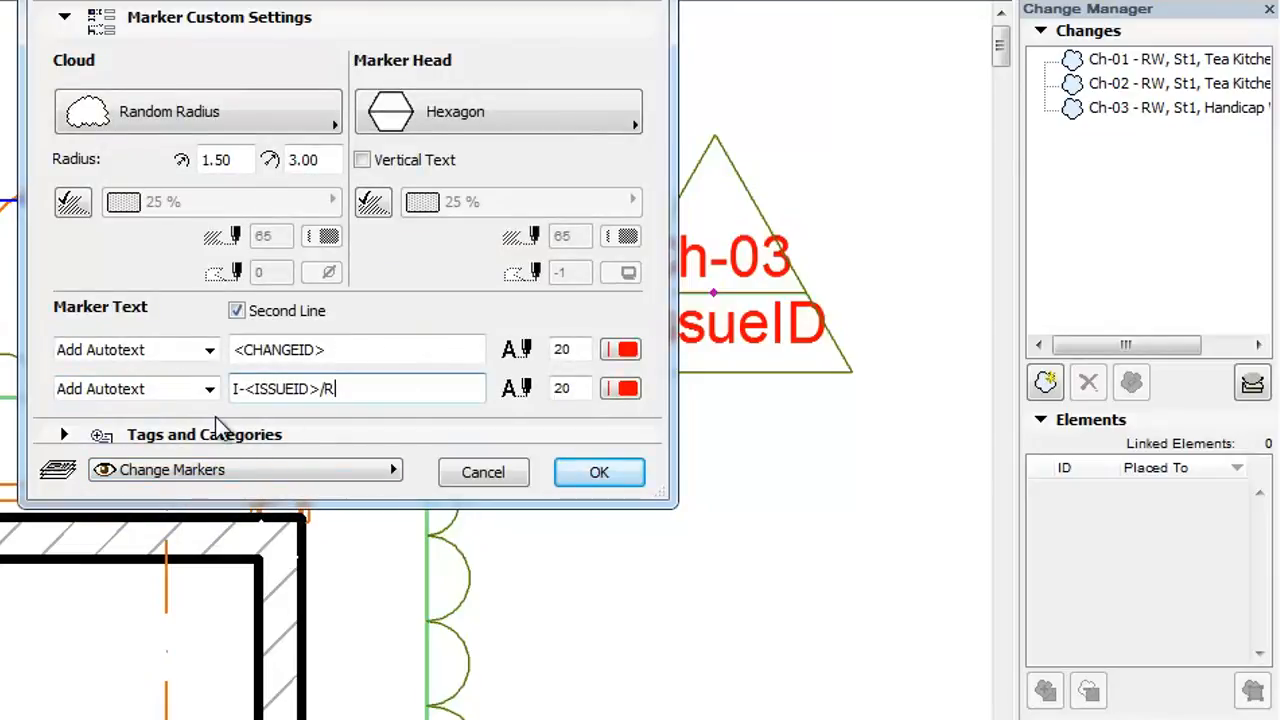
pyautogui.write('<REVISIONID>')
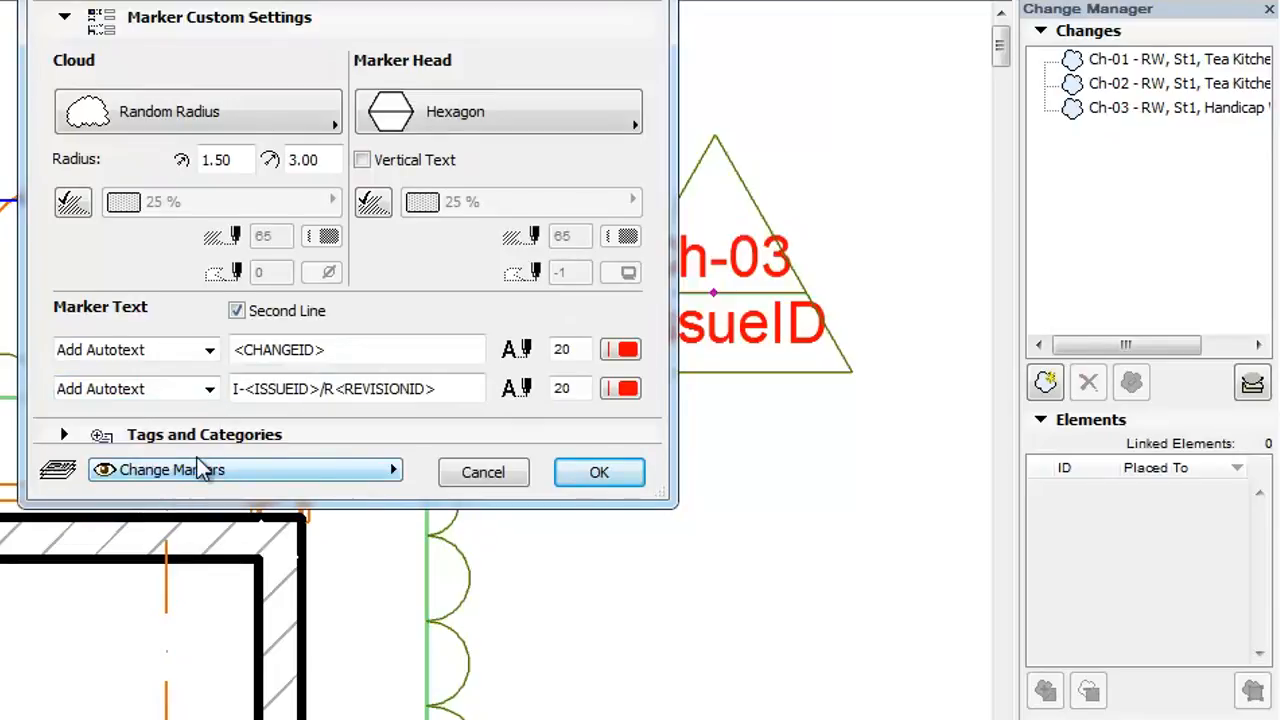
pyautogui.click(598, 472)
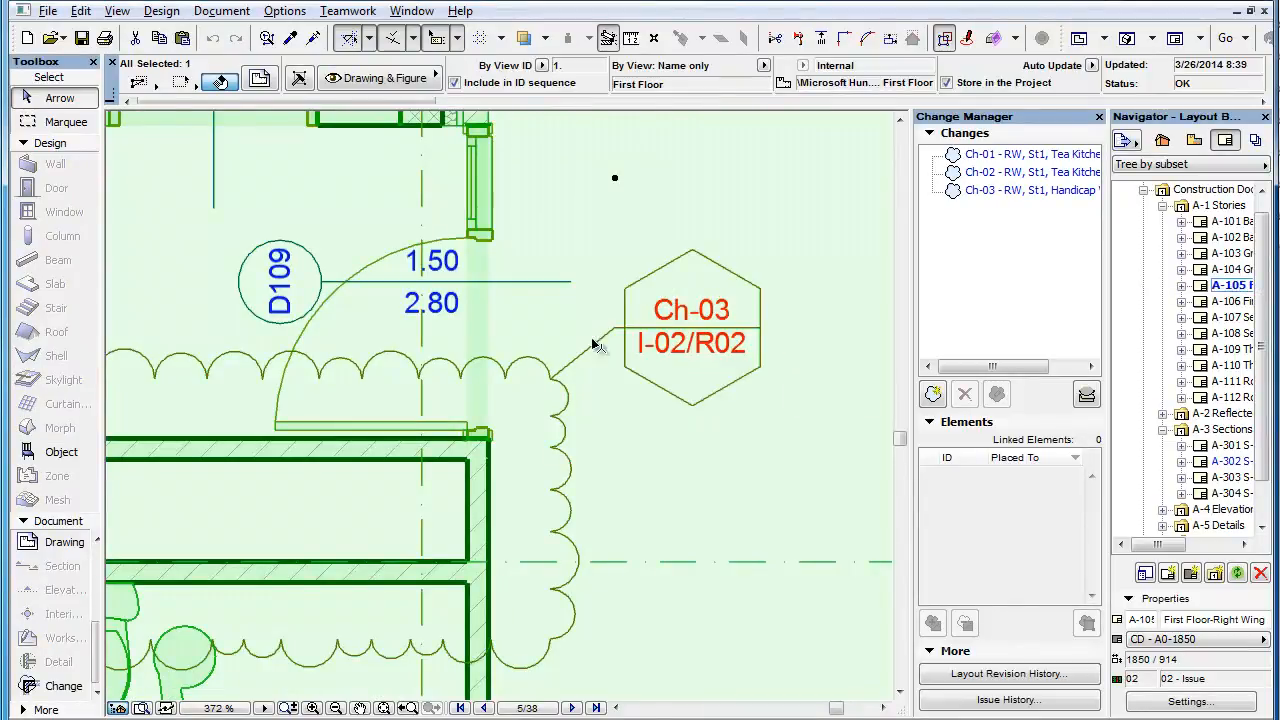
pyautogui.moveTo(580, 384)
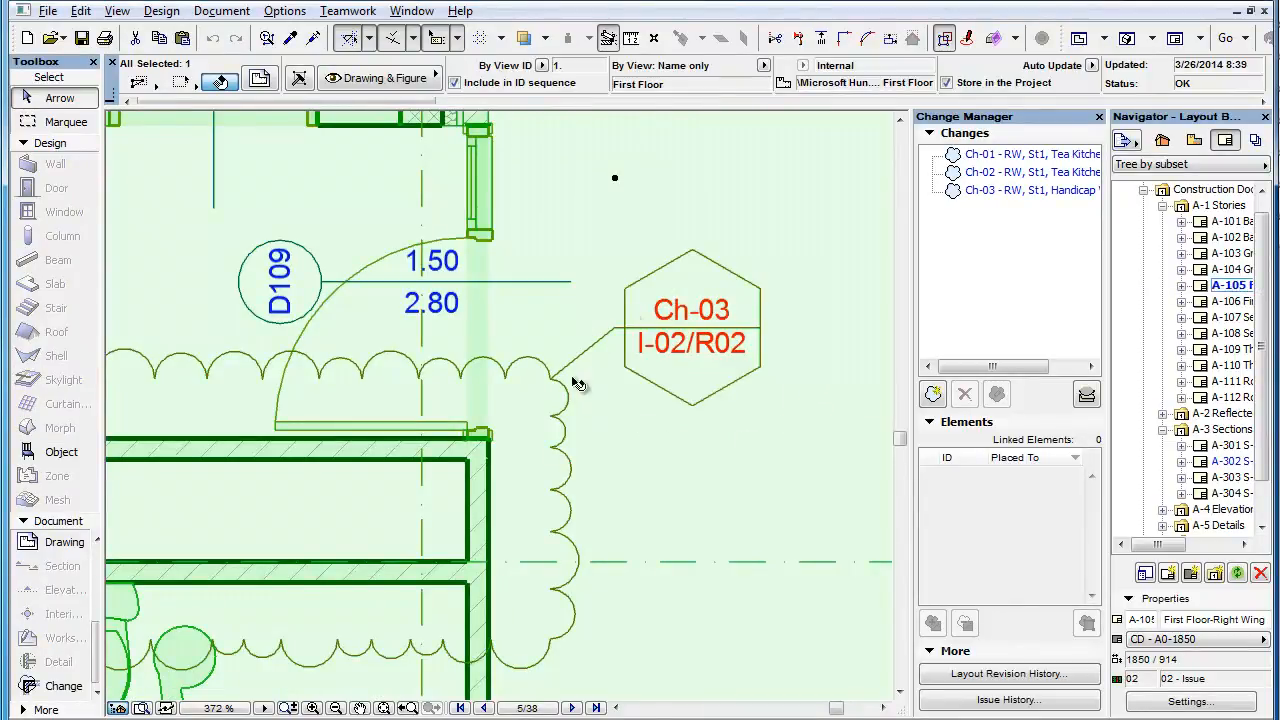
pyautogui.moveTo(836, 396)
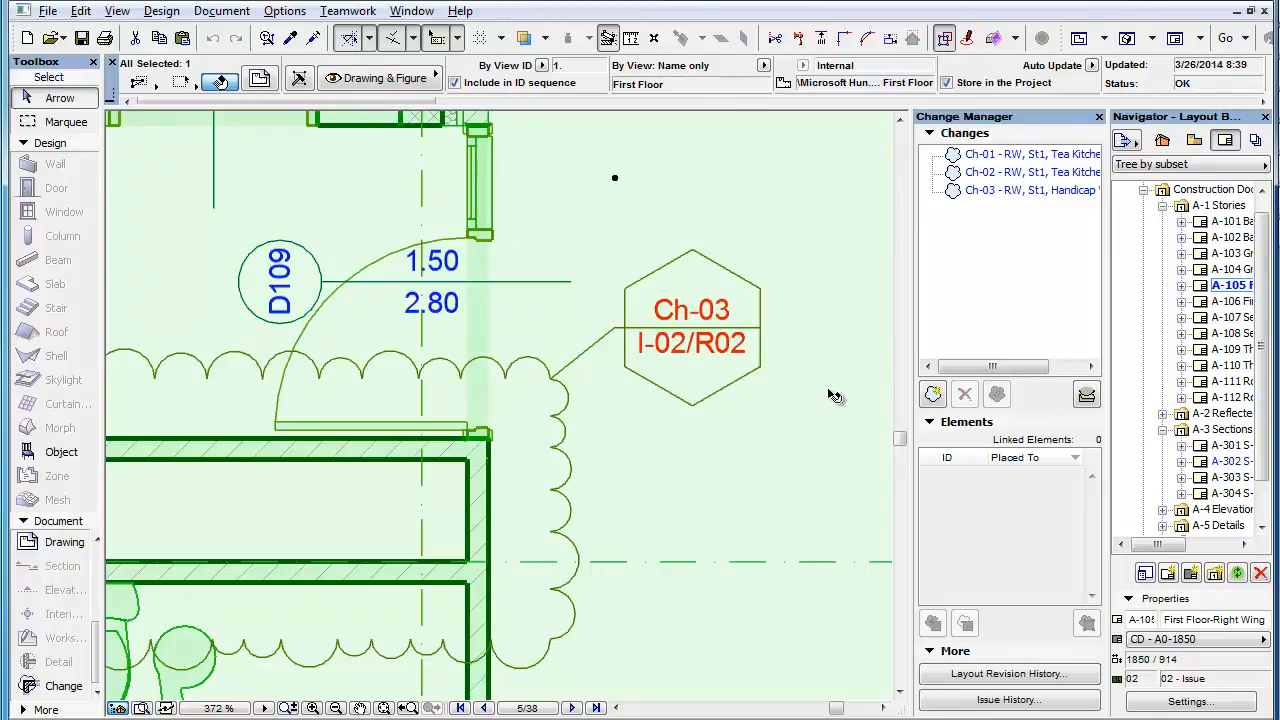